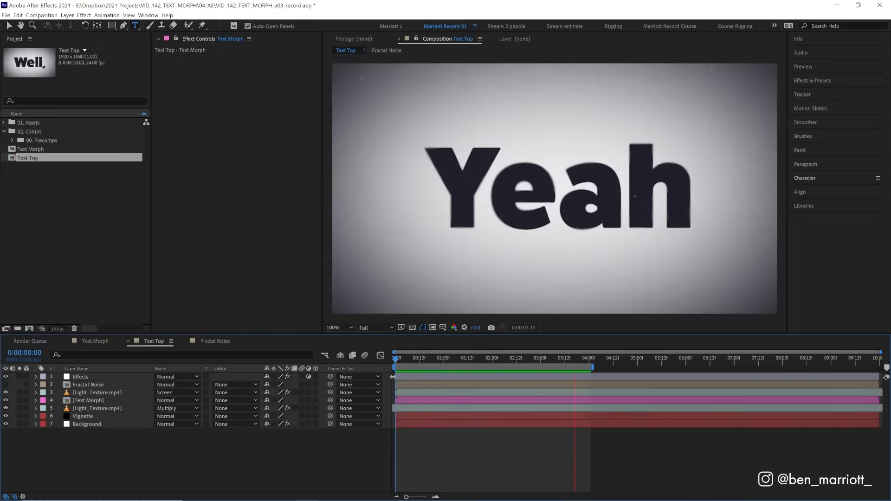
- Preview the existing word morph, then clear the old layers out of the Text Morph comp
{"action": "left_click", "coordinate": [472, 358]}
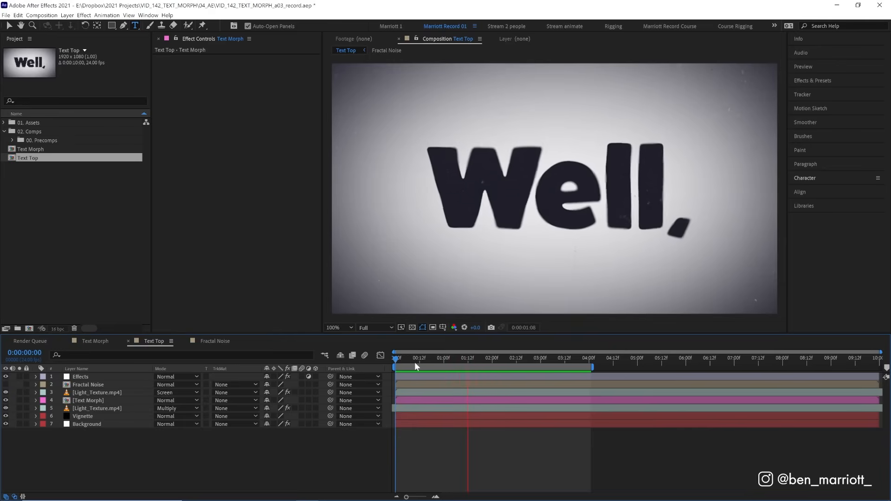
{"action": "left_click", "coordinate": [565, 358]}
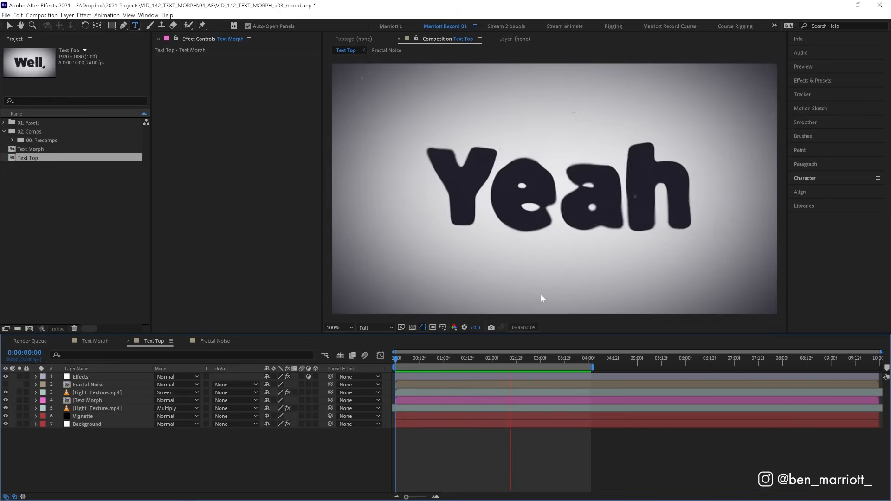
{"action": "left_click", "coordinate": [414, 359]}
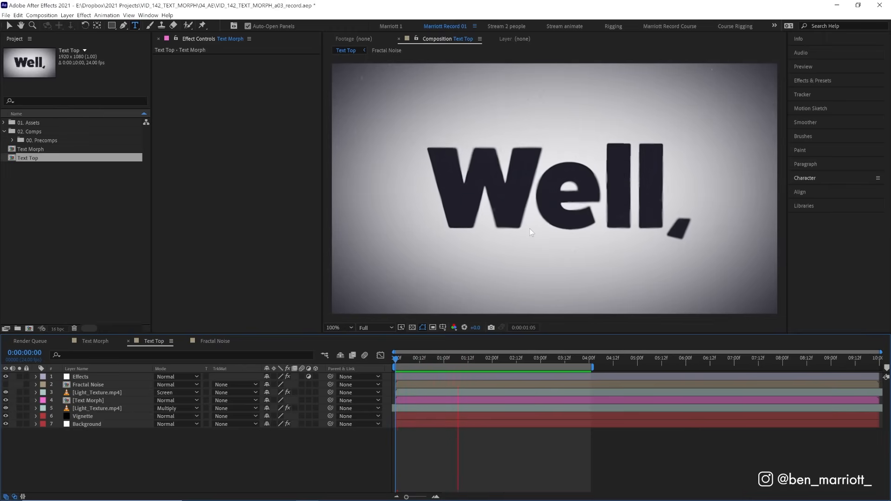
{"action": "left_click", "coordinate": [88, 400]}
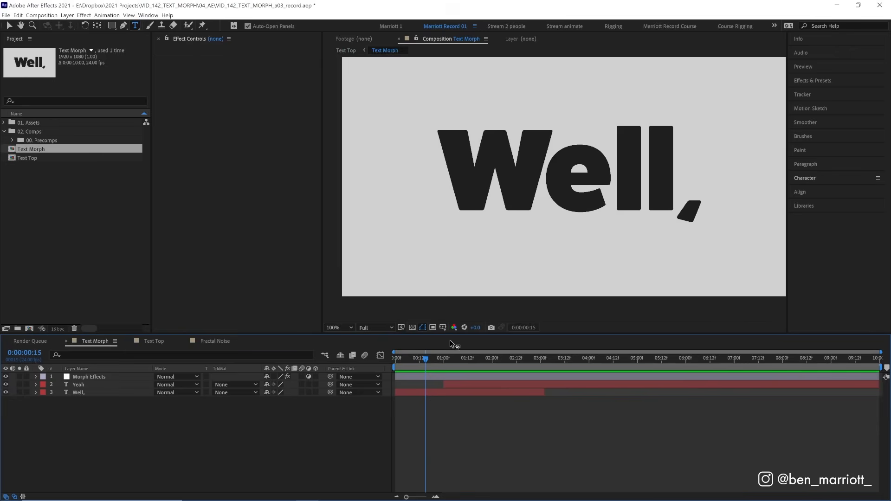
{"action": "left_click", "coordinate": [495, 359]}
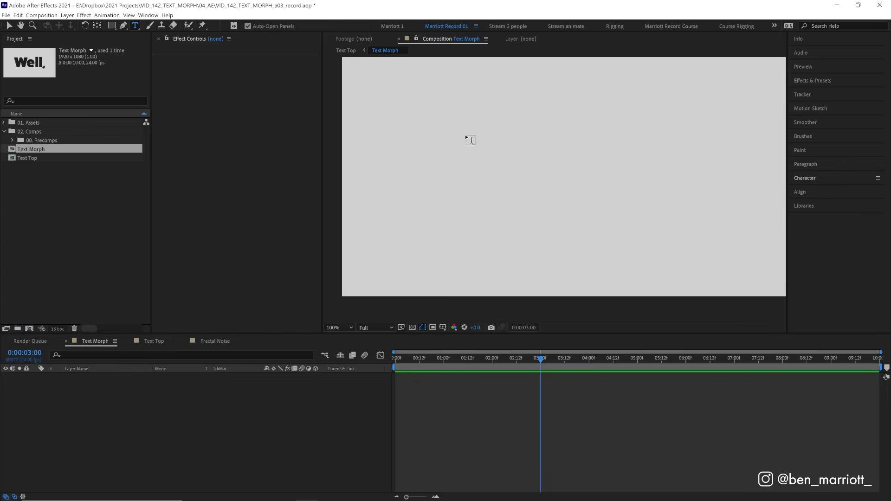
- Create a new bold text layer reading 'Yes' in FatFrank Heavy at 300px
{"action": "left_click", "coordinate": [470, 140]}
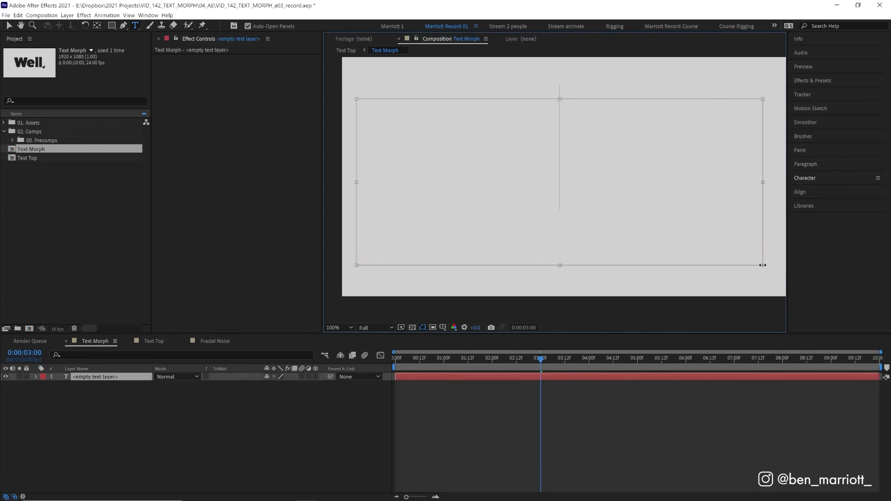
{"action": "type", "text": "Yes"}
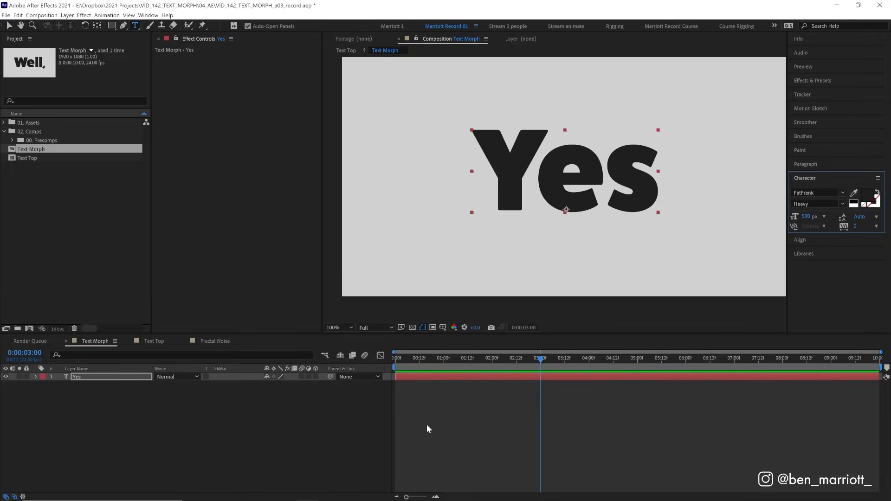
{"action": "mouse_move", "coordinate": [414, 402]}
{"action": "type", "text": "No"}
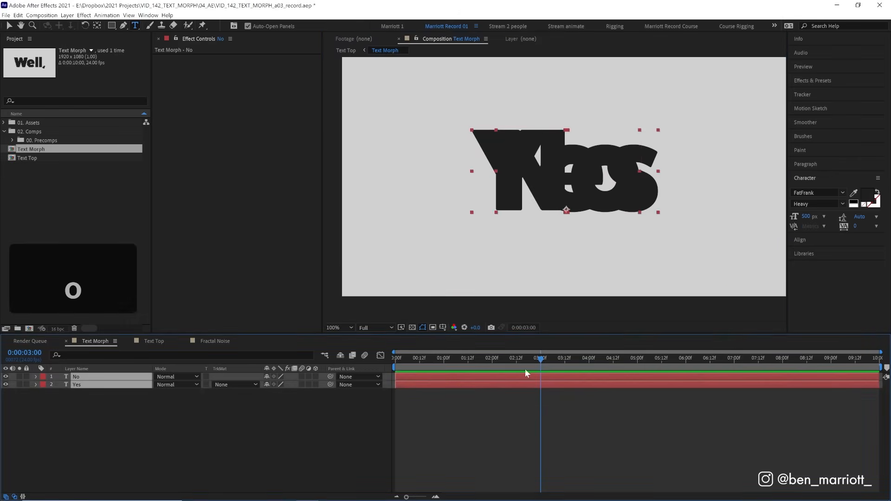
{"action": "mouse_move", "coordinate": [506, 376]}
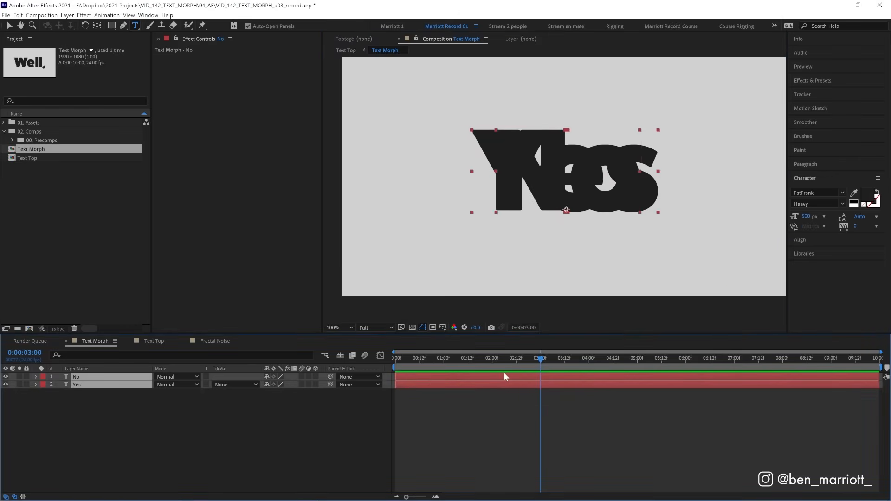
- Keyframe the Yes layer's opacity from 100 at 1s down to 0 at 3s
{"action": "key", "text": "t"}
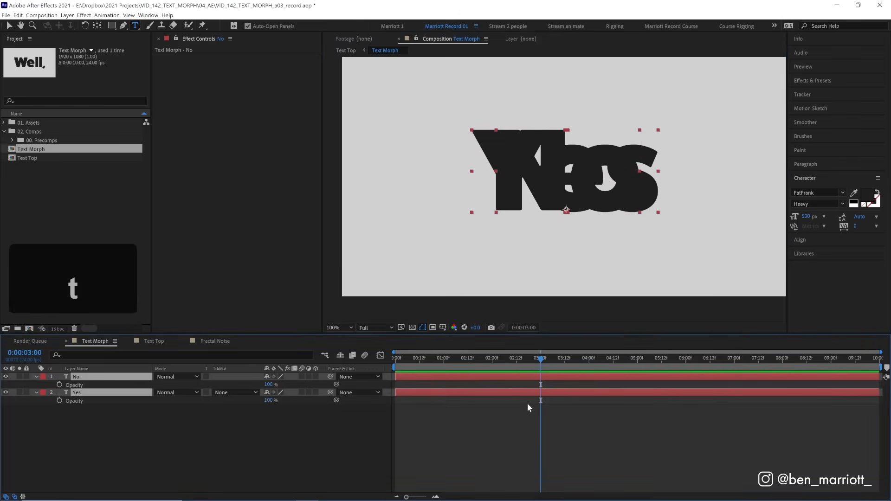
{"action": "left_click", "coordinate": [443, 359]}
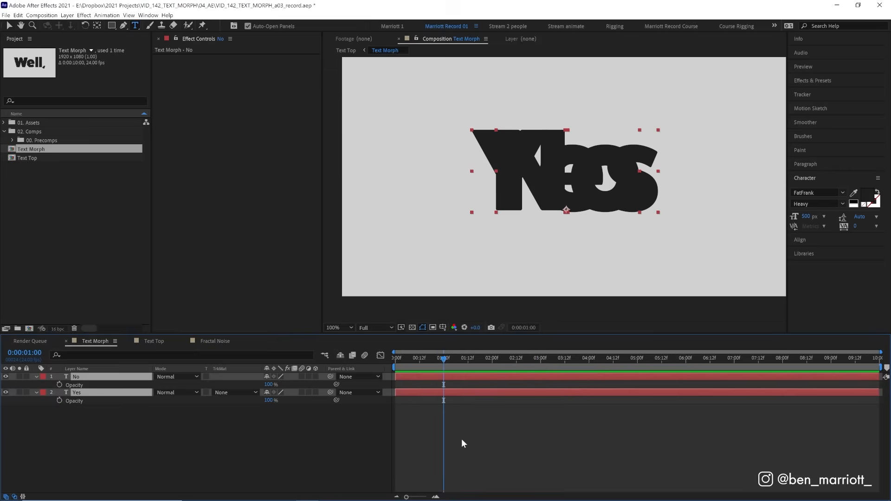
{"action": "left_click", "coordinate": [77, 391]}
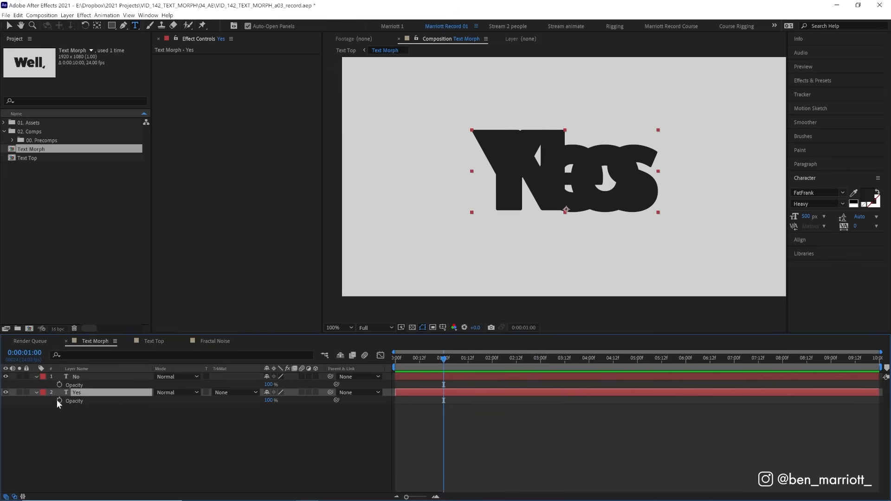
{"action": "left_click", "coordinate": [59, 400]}
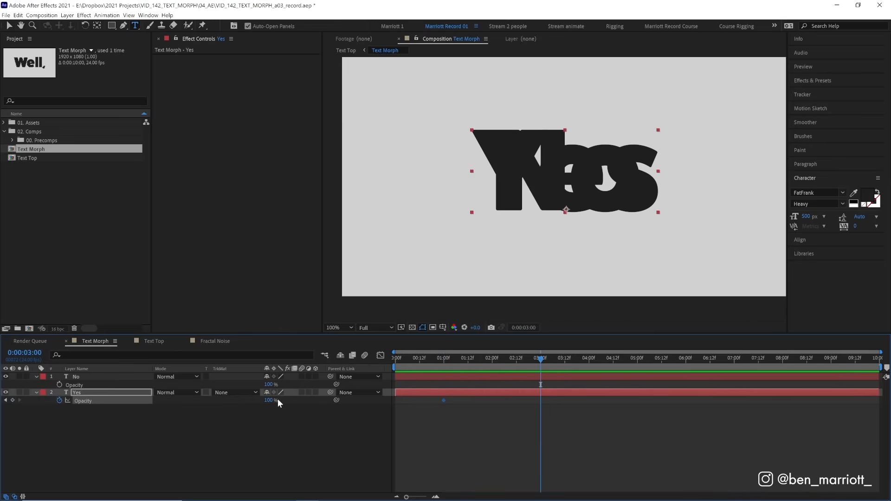
{"action": "left_click", "coordinate": [268, 400]}
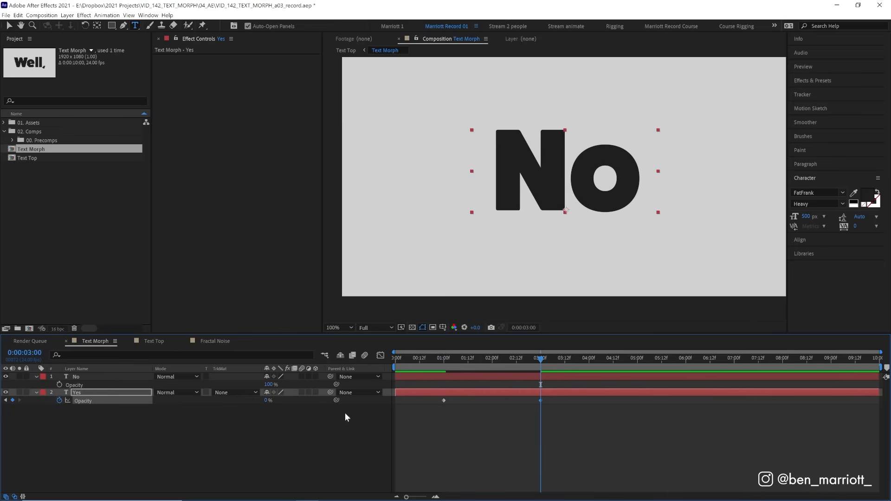
- Keyframe No's opacity 0→100 over 1s–3s, ease all keyframes with F9 and preview the crossfade
{"action": "left_click", "coordinate": [75, 376]}
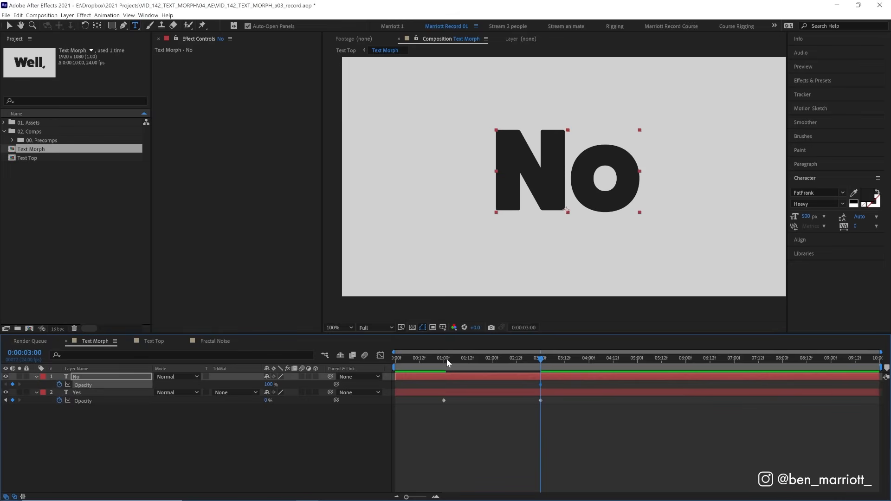
{"action": "left_click", "coordinate": [444, 358]}
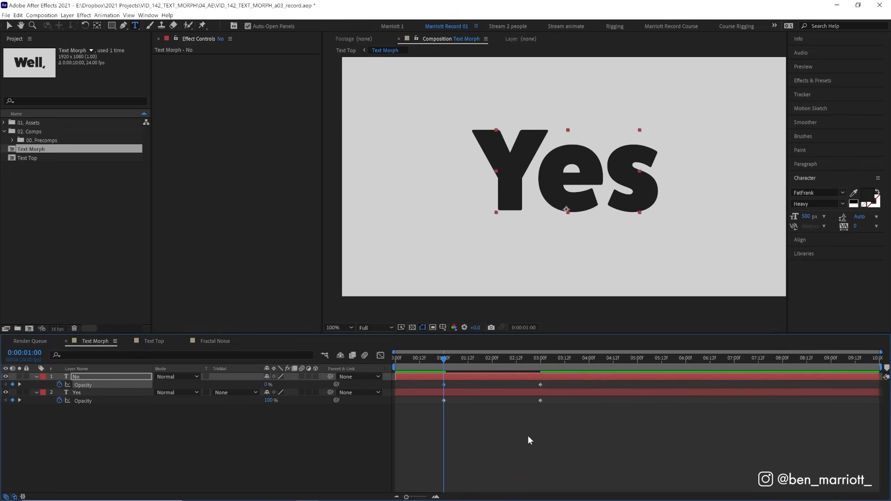
{"action": "left_click", "coordinate": [77, 392]}
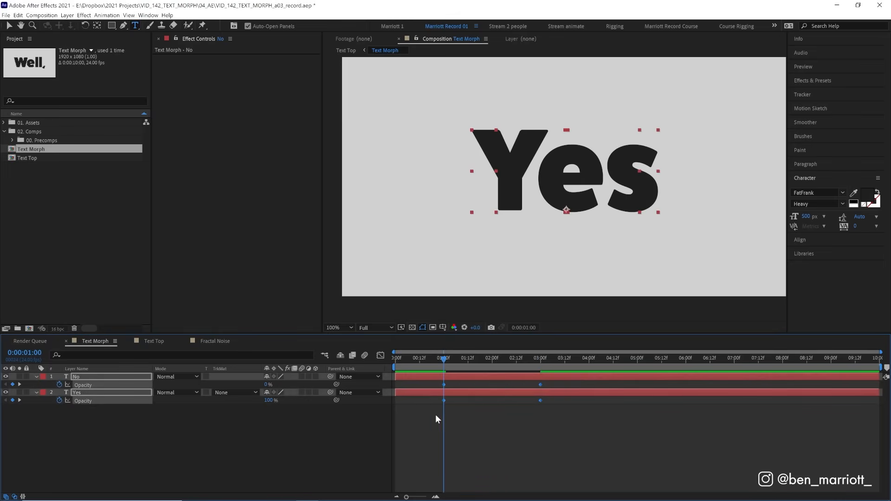
{"action": "key", "text": "f9"}
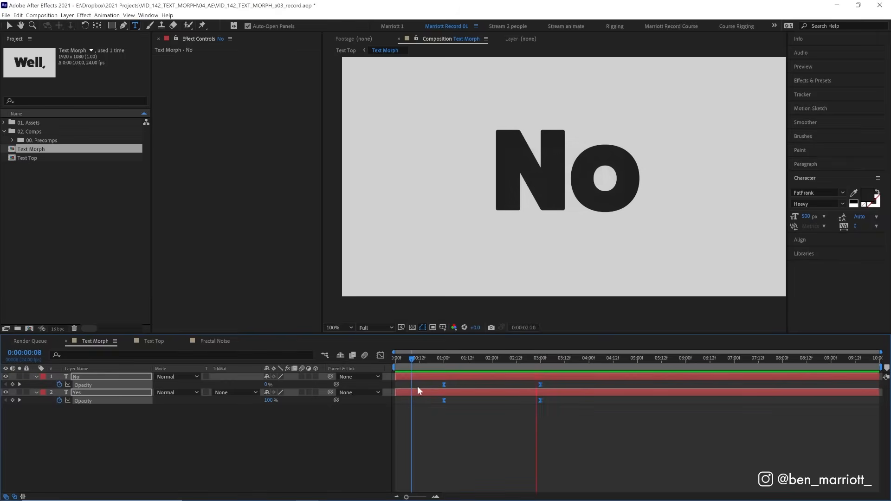
{"action": "left_click", "coordinate": [541, 358]}
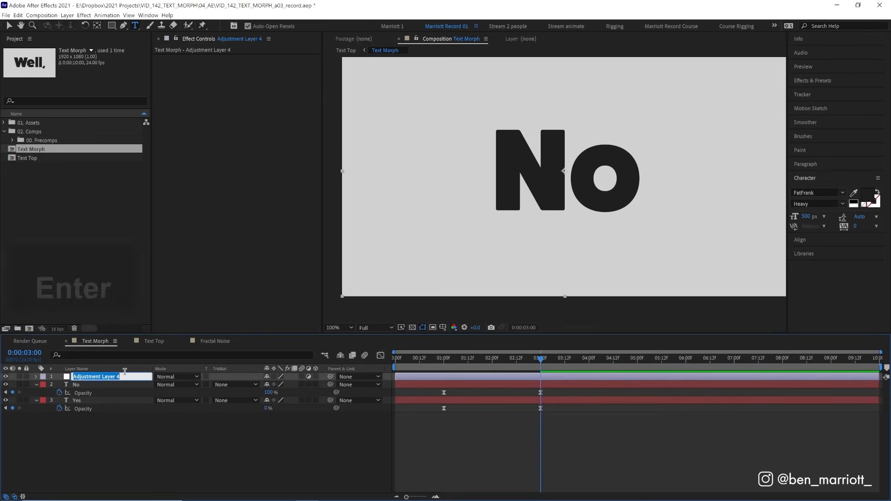
- Name the adjustment layer 'Morph Effects', add Gaussian Blur keyframed 0, 100, 0 at 1s, 2s, 3s with easing, and preview
{"action": "type", "text": "Morph Effects"}
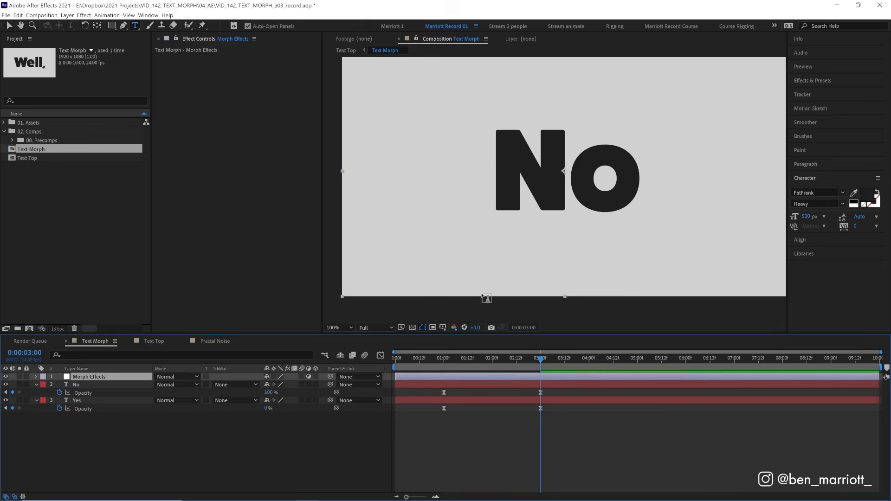
{"action": "left_click", "coordinate": [491, 358]}
{"action": "type", "text": "gauss"}
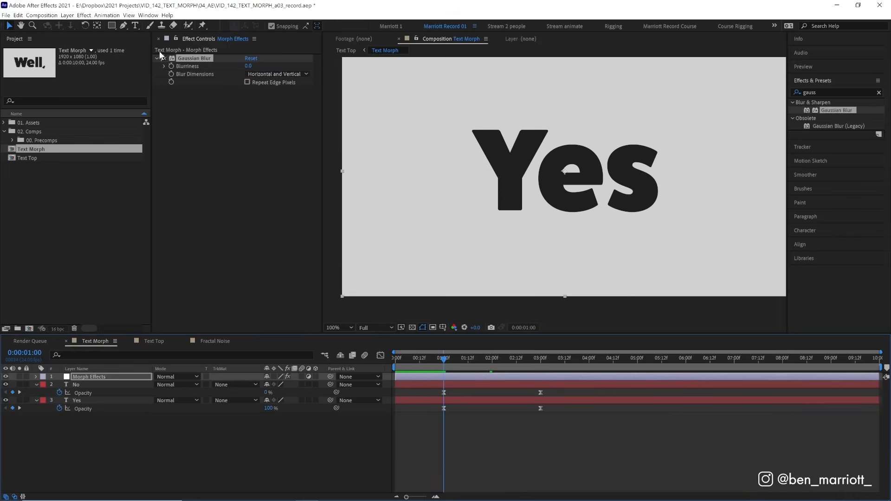
{"action": "left_click", "coordinate": [488, 359]}
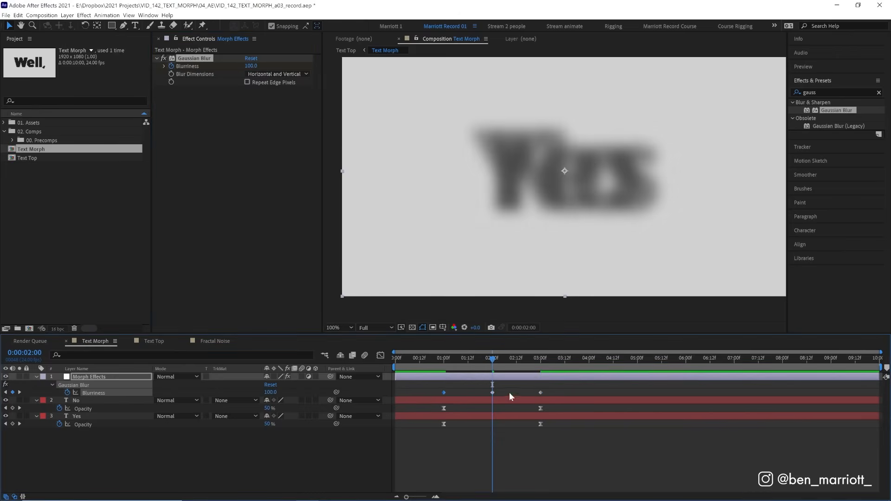
{"action": "key", "text": "f9"}
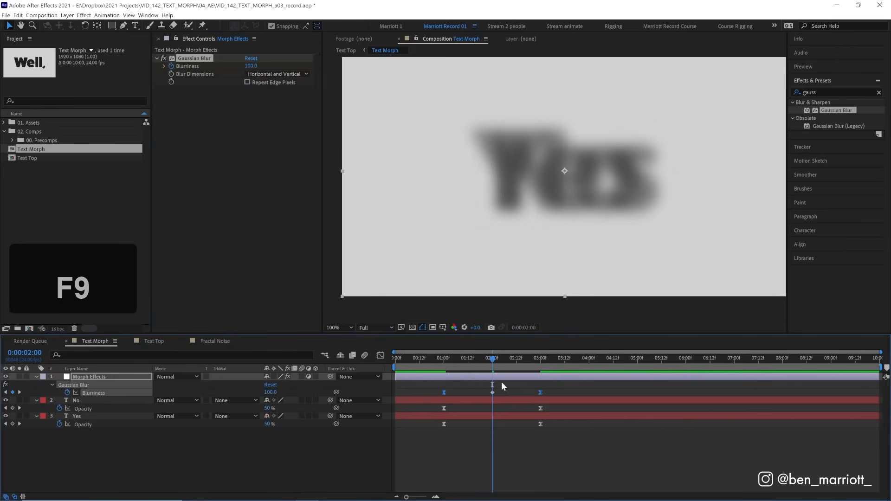
{"action": "left_click", "coordinate": [447, 359]}
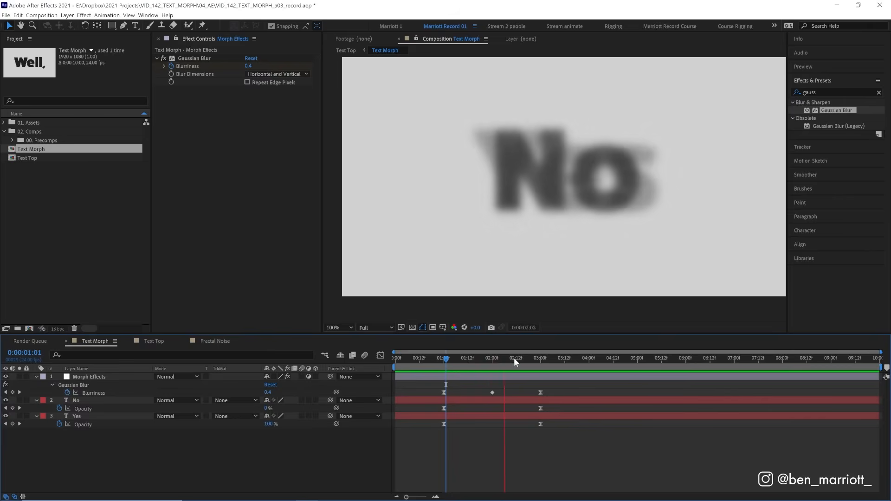
{"action": "left_click", "coordinate": [492, 358]}
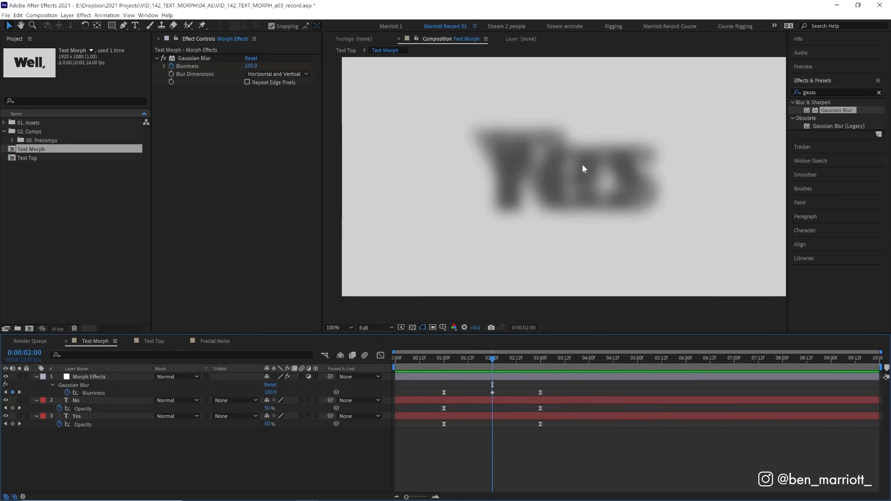
{"action": "mouse_move", "coordinate": [481, 181]}
{"action": "type", "text": "level"}
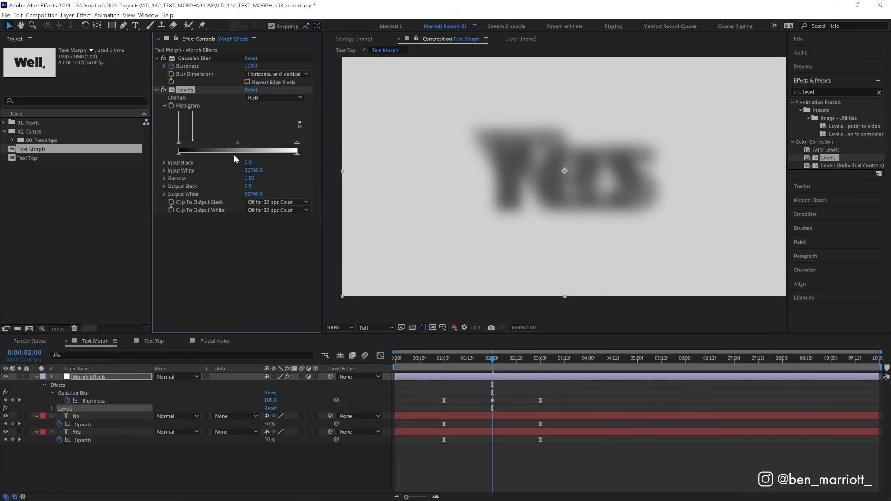
{"action": "mouse_move", "coordinate": [229, 125]}
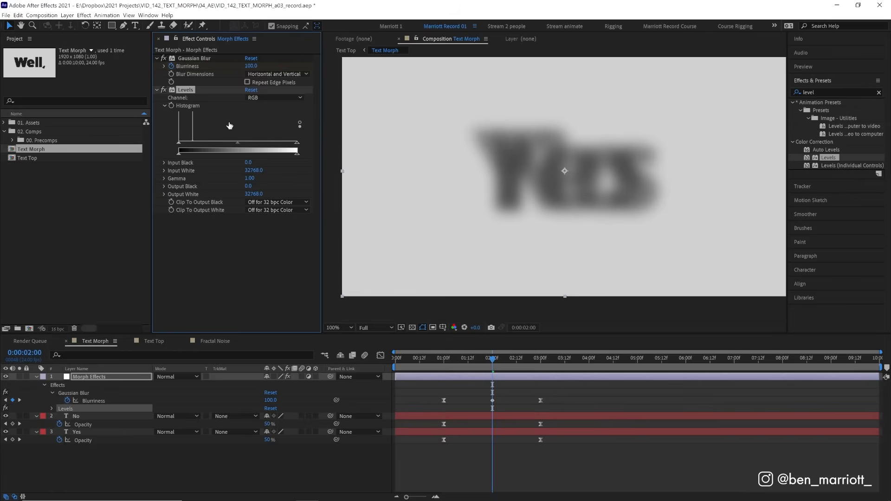
- Set the Levels effect on Morph Effects to work on the Alpha channel
{"action": "left_click", "coordinate": [275, 98]}
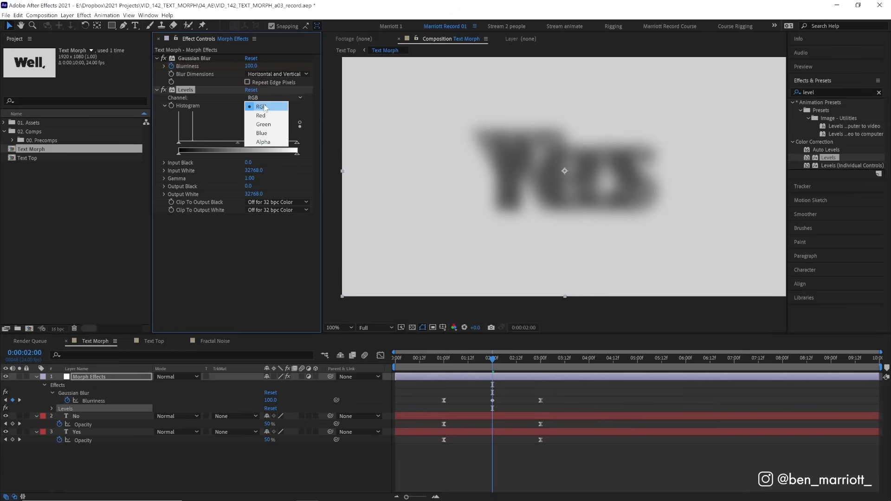
{"action": "left_click", "coordinate": [262, 141]}
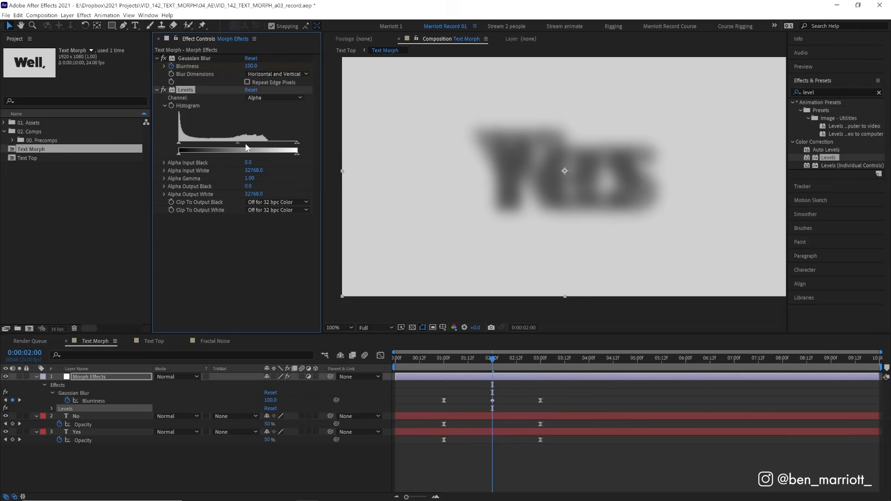
{"action": "mouse_move", "coordinate": [572, 152]}
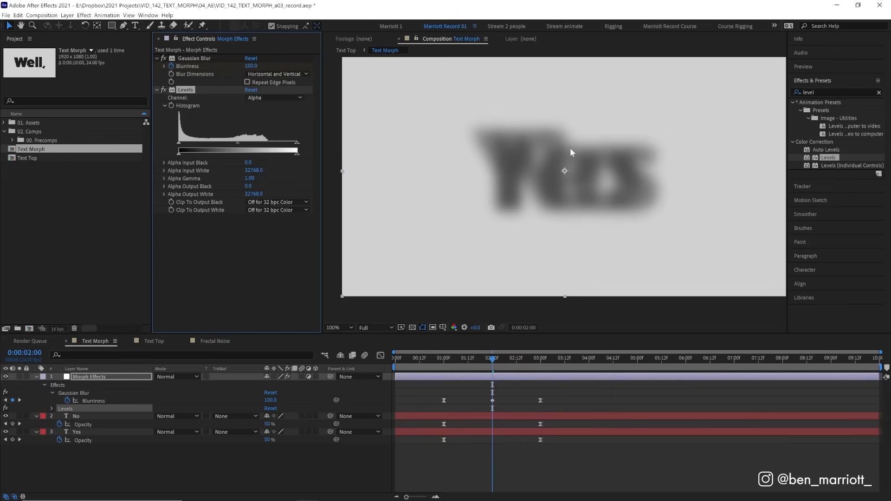
{"action": "mouse_move", "coordinate": [383, 181]}
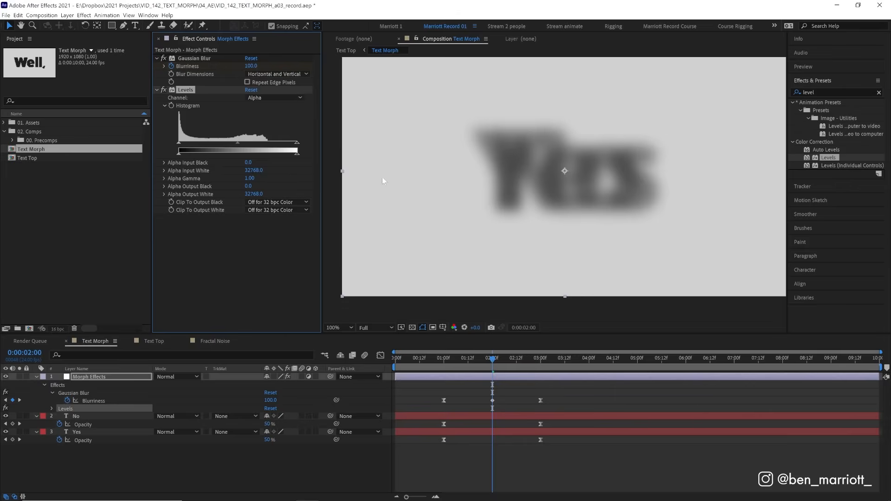
{"action": "mouse_move", "coordinate": [391, 85]}
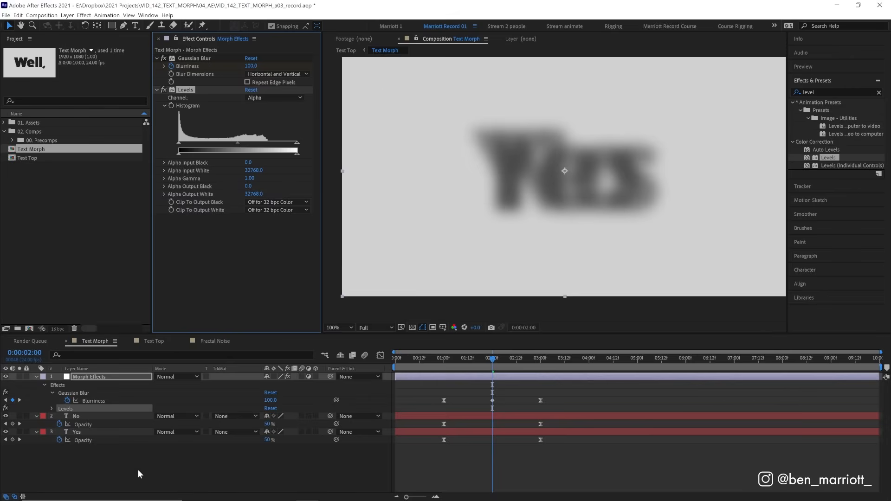
{"action": "left_click", "coordinate": [412, 328]}
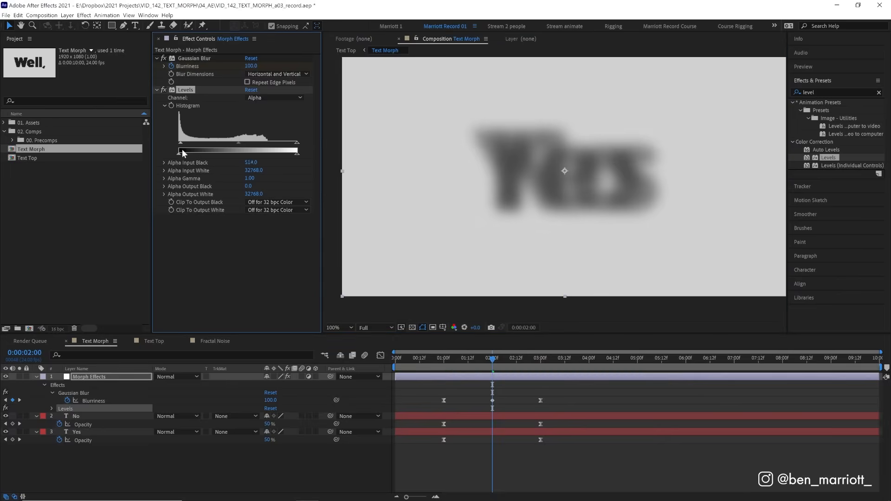
- Pinch the Alpha Input Black and White sliders together so the blurred Yes becomes a hard-edged ink blob
{"action": "left_click_drag", "start_coordinate": [186, 142], "coordinate": [255, 142]}
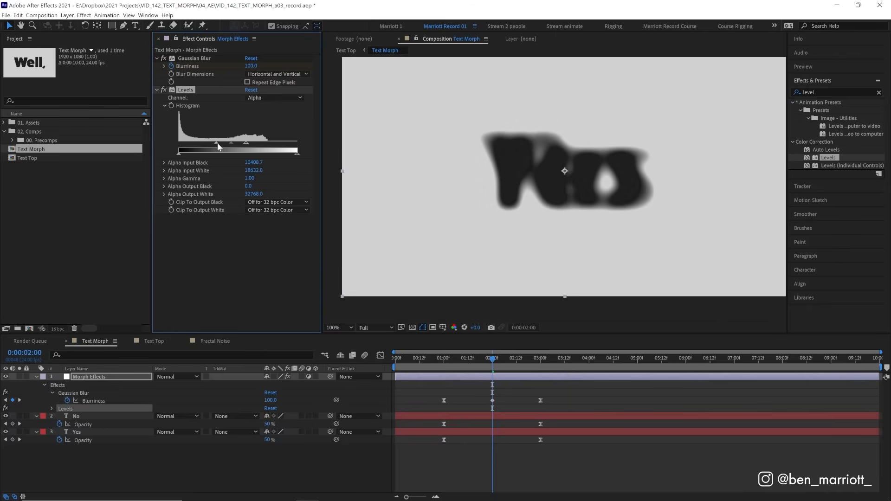
{"action": "left_click_drag", "start_coordinate": [216, 146], "coordinate": [238, 146]}
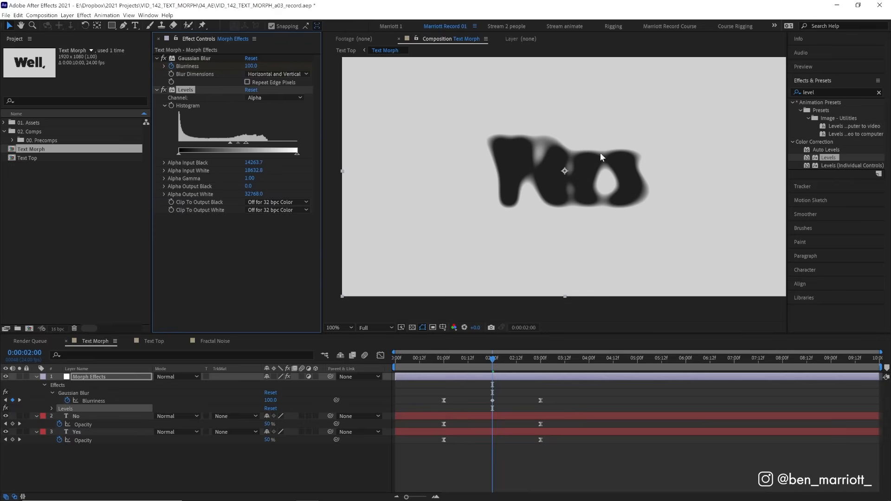
{"action": "mouse_move", "coordinate": [535, 143]}
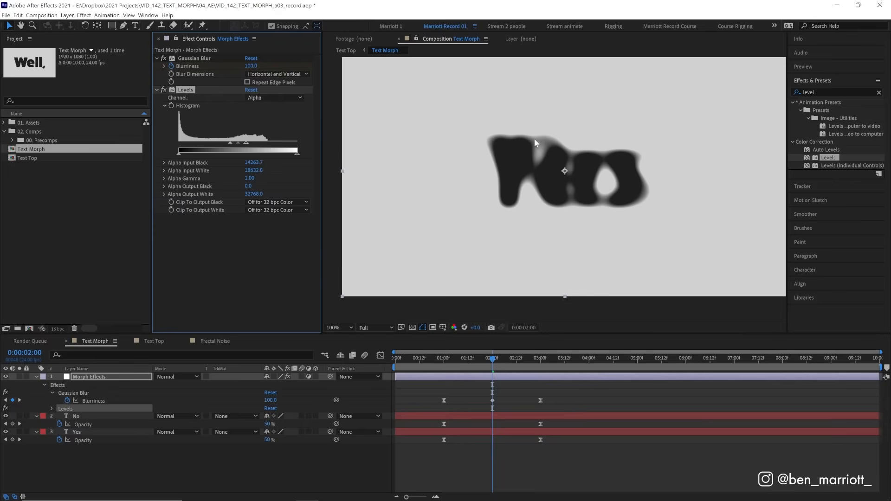
{"action": "mouse_move", "coordinate": [523, 164]}
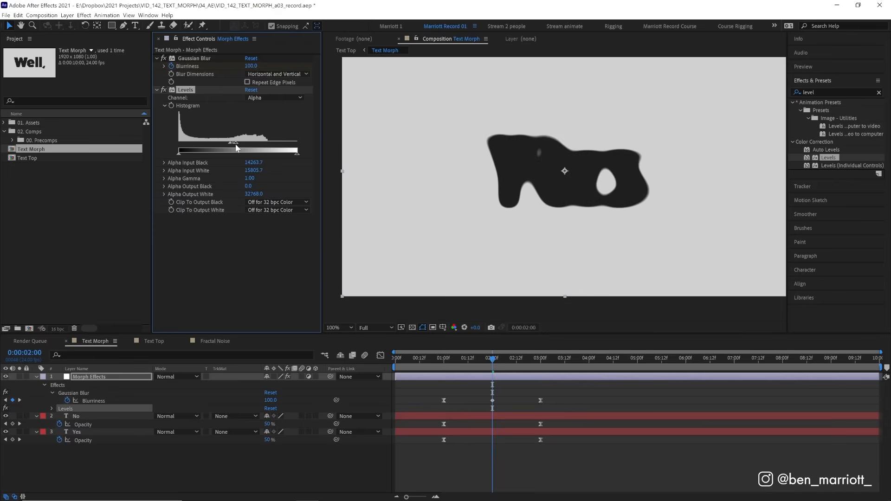
{"action": "left_click_drag", "start_coordinate": [233, 142], "coordinate": [219, 142]}
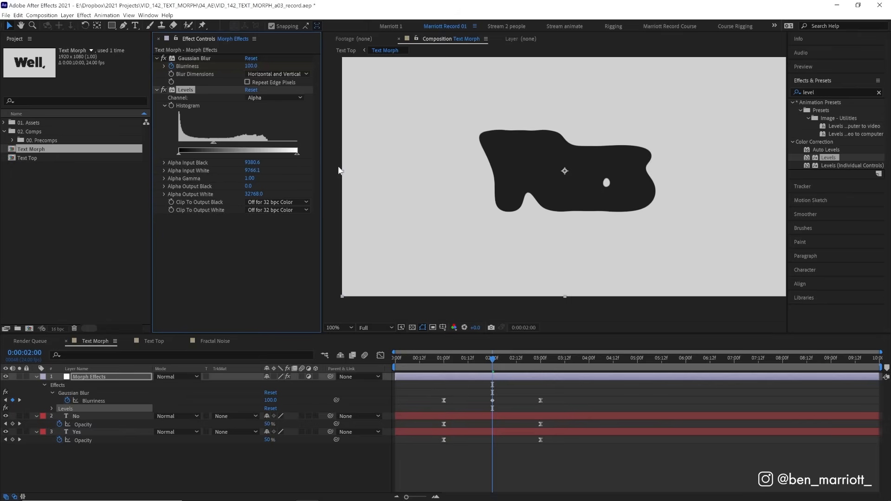
{"action": "left_click_drag", "start_coordinate": [215, 140], "coordinate": [214, 146]}
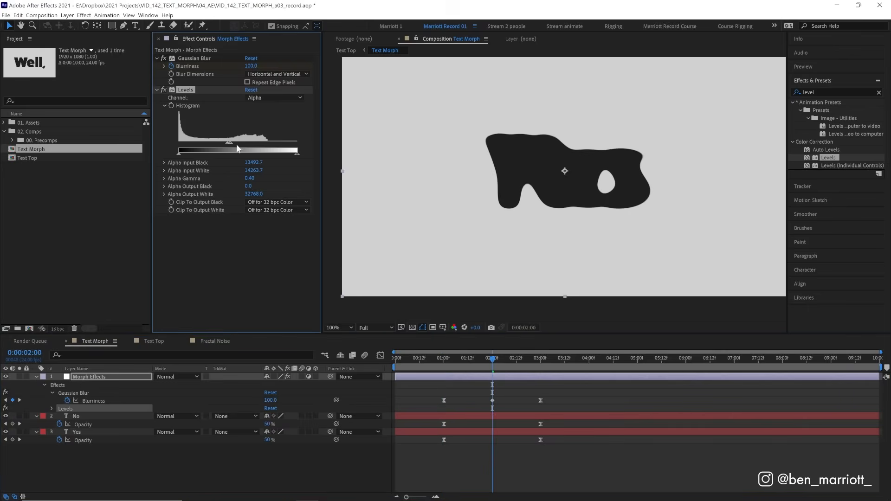
{"action": "mouse_move", "coordinate": [231, 153]}
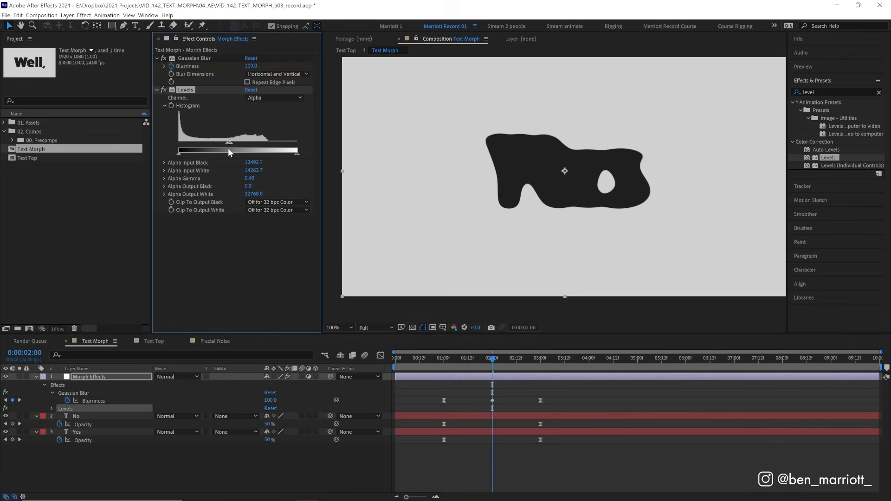
{"action": "left_click_drag", "start_coordinate": [231, 151], "coordinate": [229, 145]}
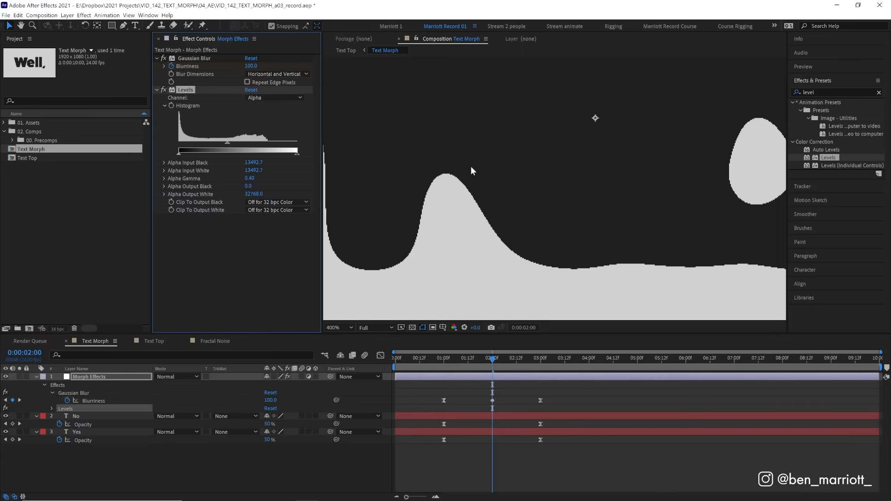
{"action": "mouse_move", "coordinate": [445, 216]}
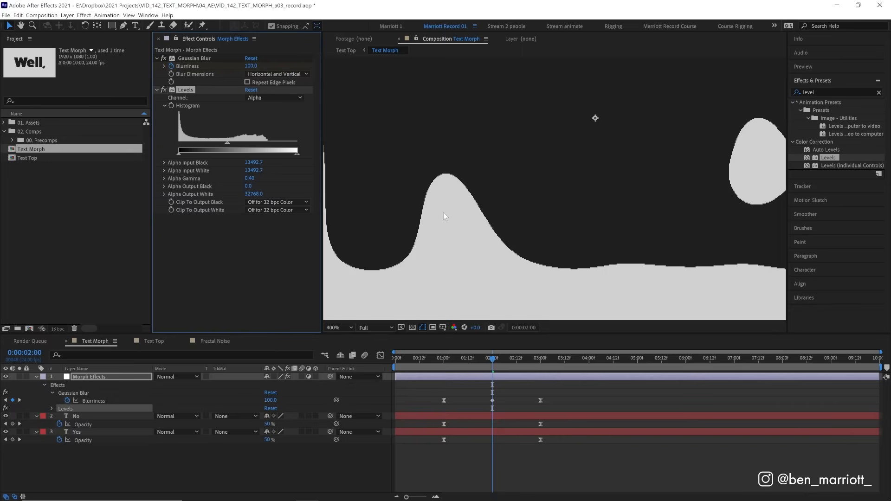
{"action": "mouse_move", "coordinate": [404, 194]}
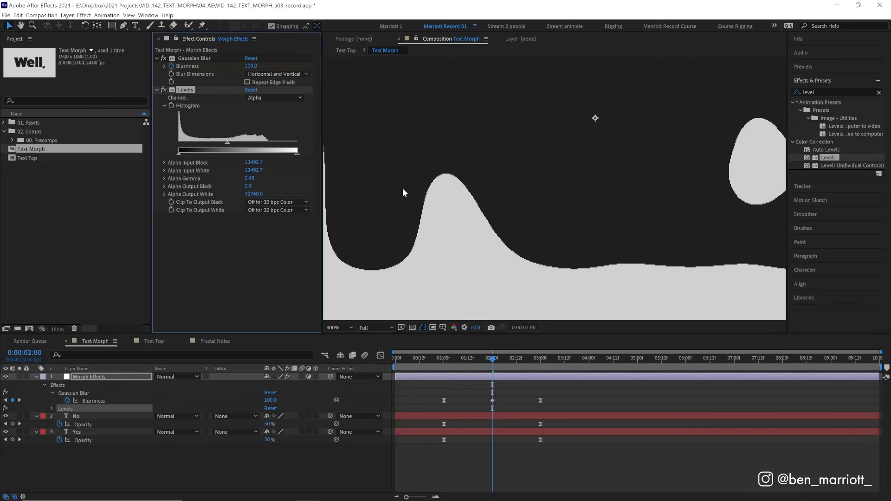
{"action": "mouse_move", "coordinate": [231, 146]}
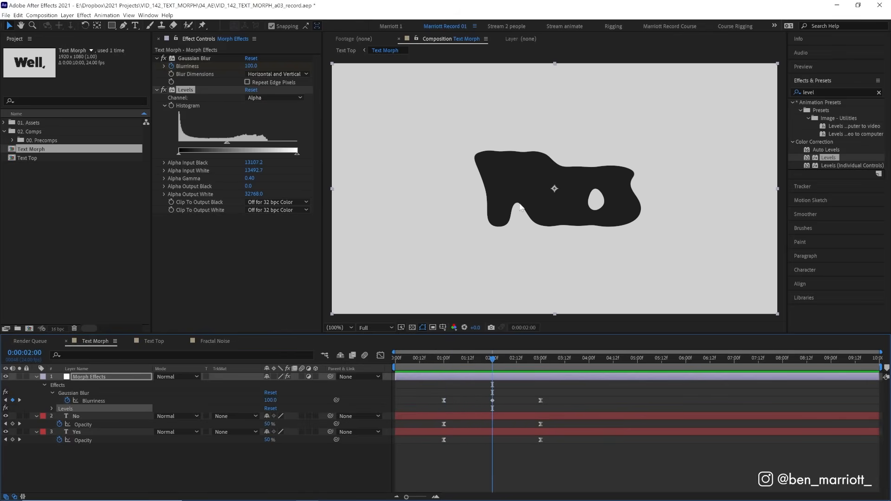
{"action": "mouse_move", "coordinate": [449, 360]}
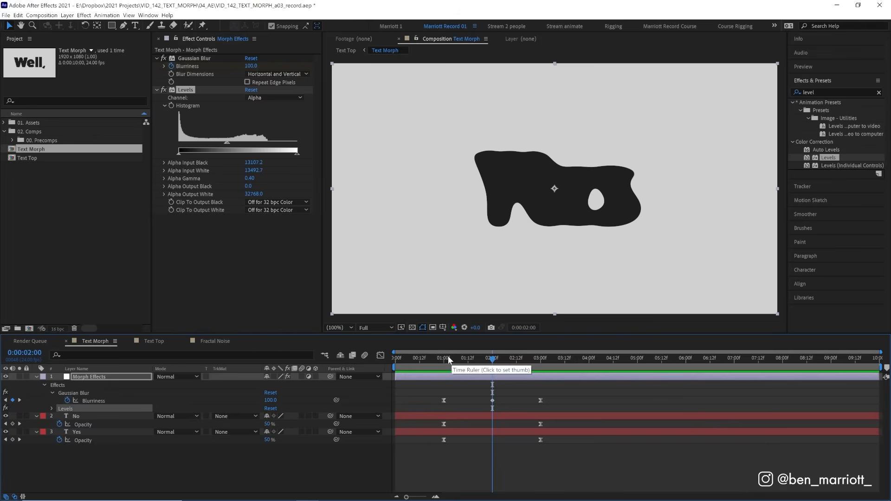
{"action": "mouse_move", "coordinate": [541, 213]}
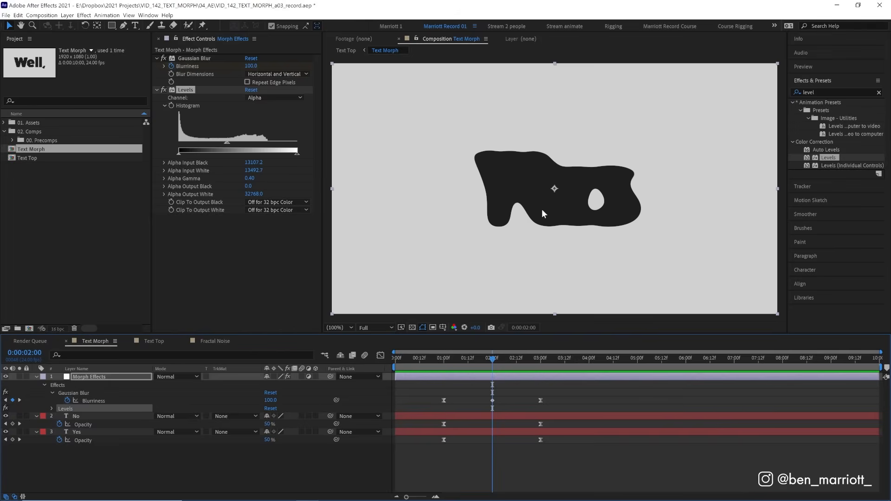
- Search 'turb' and apply Turbulent Displace to the Morph Effects layer
{"action": "triple_click", "coordinate": [831, 92]}
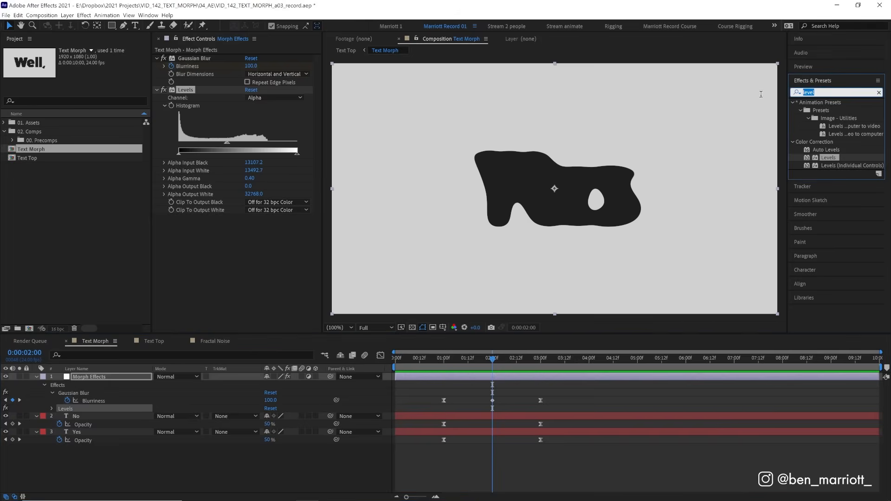
{"action": "type", "text": "turb"}
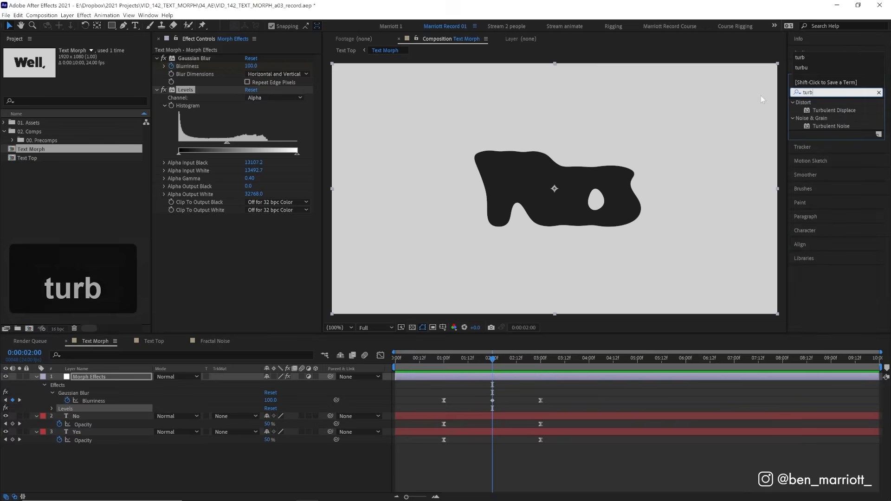
{"action": "double_click", "coordinate": [833, 110]}
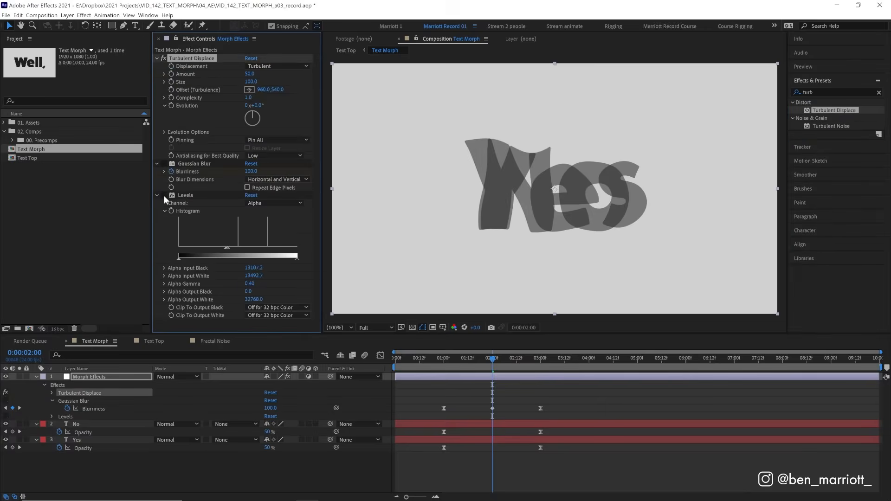
- At 1 second, set Turbulent Displace Size to 50 and scrub Amount to a negative value
{"action": "left_click", "coordinate": [493, 358]}
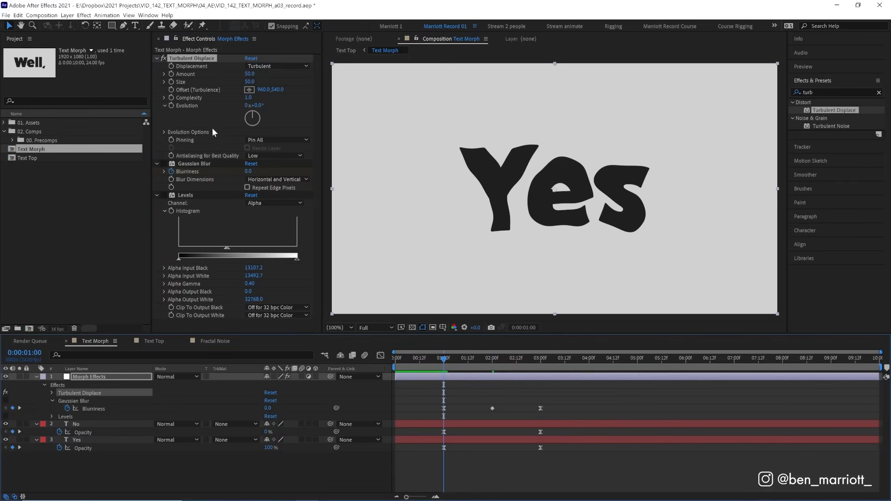
{"action": "left_click_drag", "start_coordinate": [250, 74], "coordinate": [233, 74]}
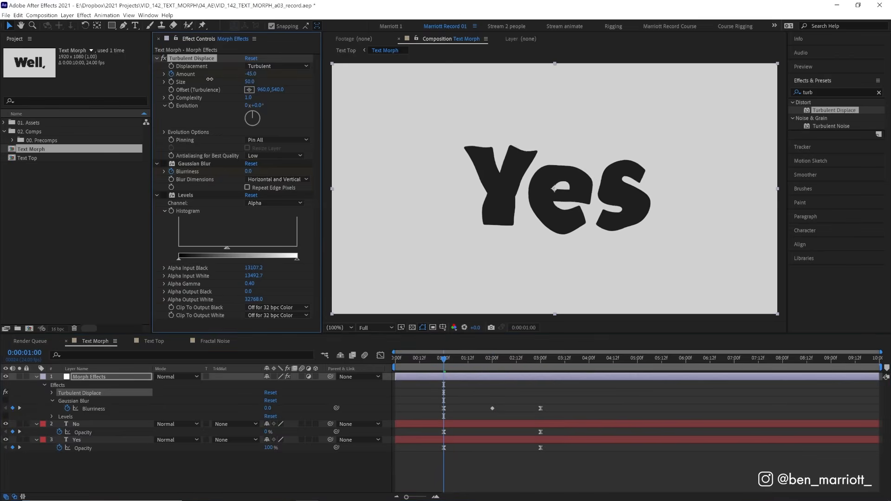
{"action": "left_click", "coordinate": [492, 357]}
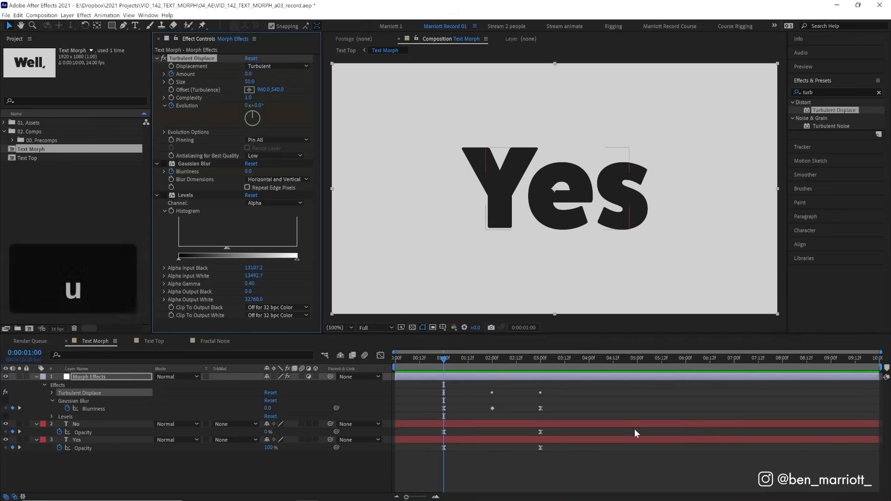
- At 3 seconds keyframe Evolution to 0x+180° so the turbulence swirls across the morph
{"action": "left_click", "coordinate": [540, 358]}
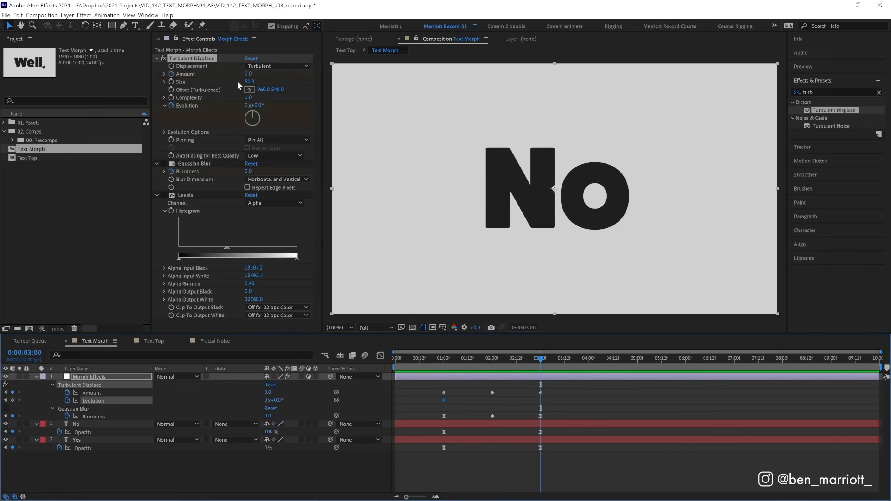
{"action": "left_click_drag", "start_coordinate": [257, 105], "coordinate": [257, 105]}
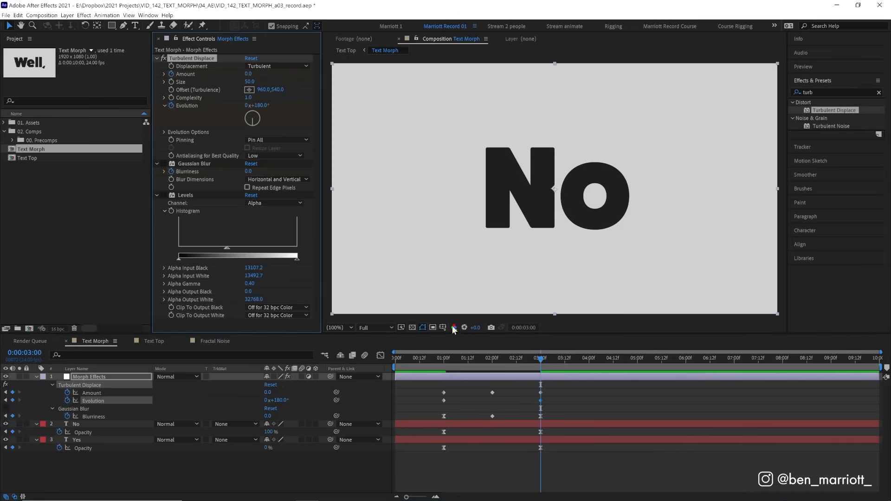
{"action": "left_click", "coordinate": [444, 358]}
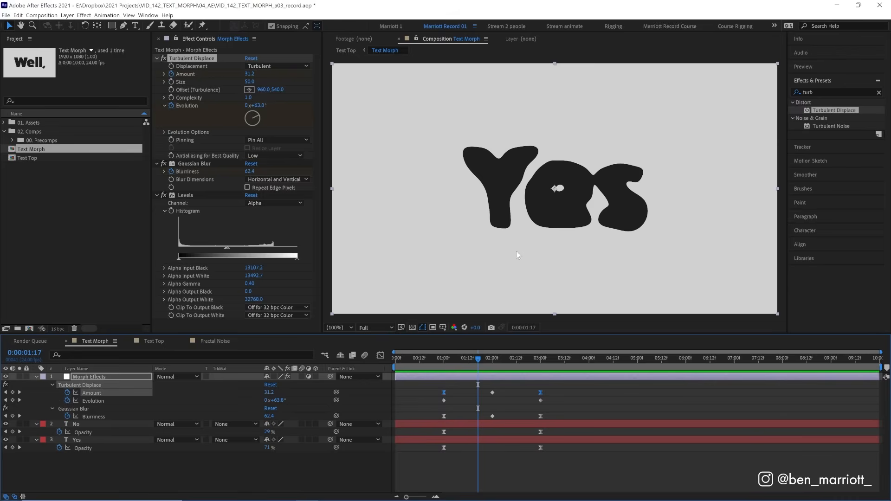
{"action": "mouse_move", "coordinate": [493, 212]}
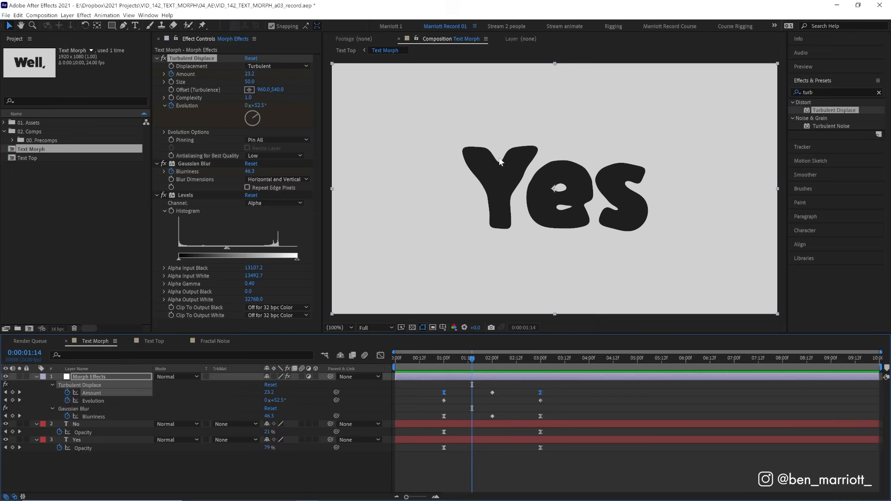
{"action": "mouse_move", "coordinate": [492, 195]}
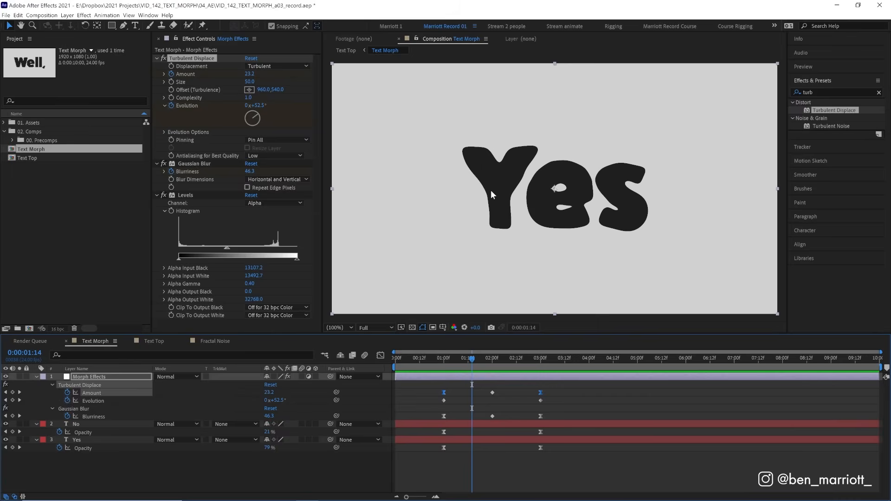
{"action": "mouse_move", "coordinate": [518, 226]}
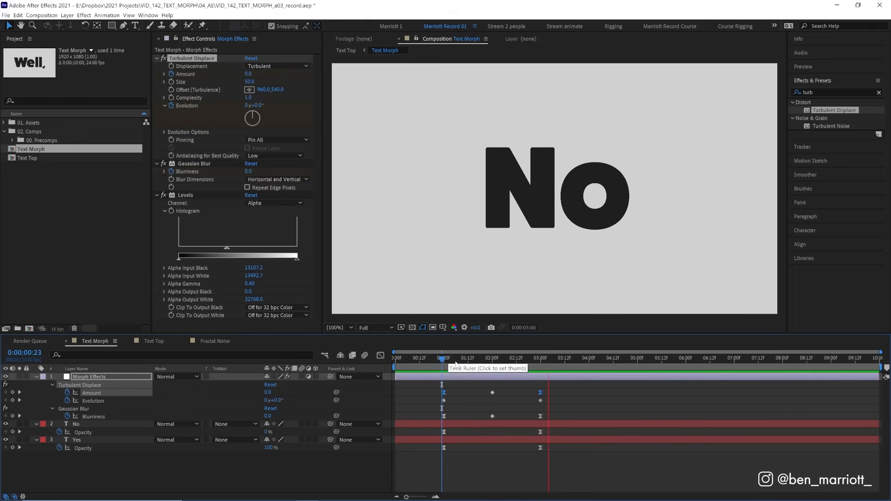
{"action": "left_click", "coordinate": [459, 359]}
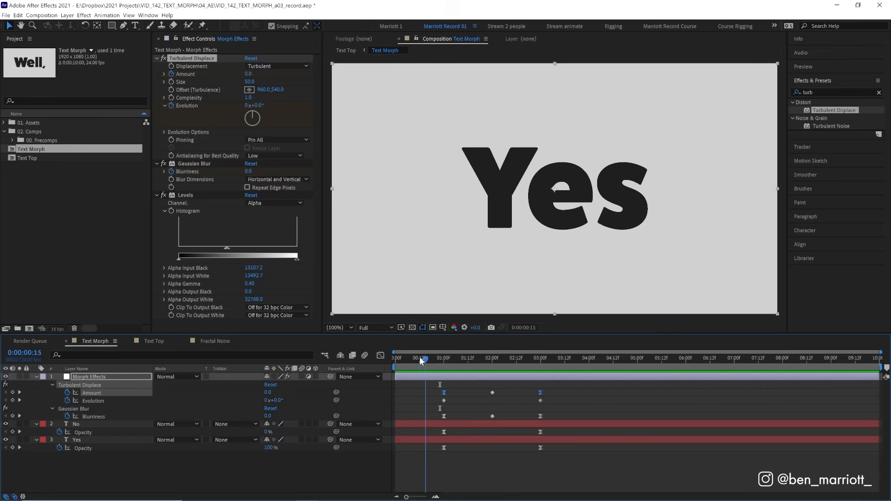
{"action": "left_click", "coordinate": [551, 358]}
{"action": "type", "text": "Yeah"}
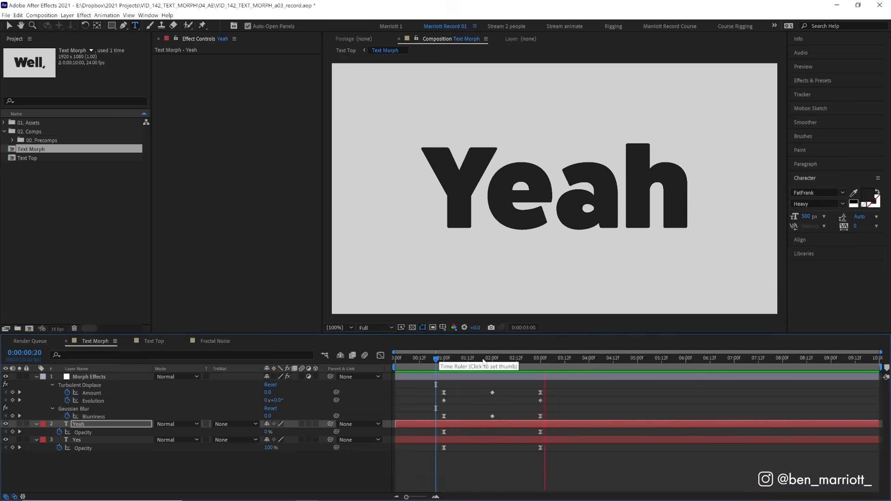
{"action": "left_click", "coordinate": [546, 358]}
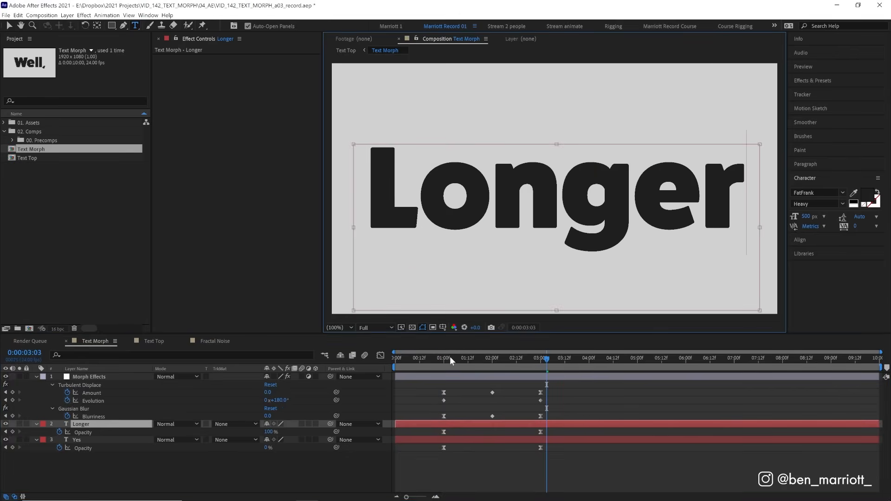
{"action": "left_click", "coordinate": [434, 359]}
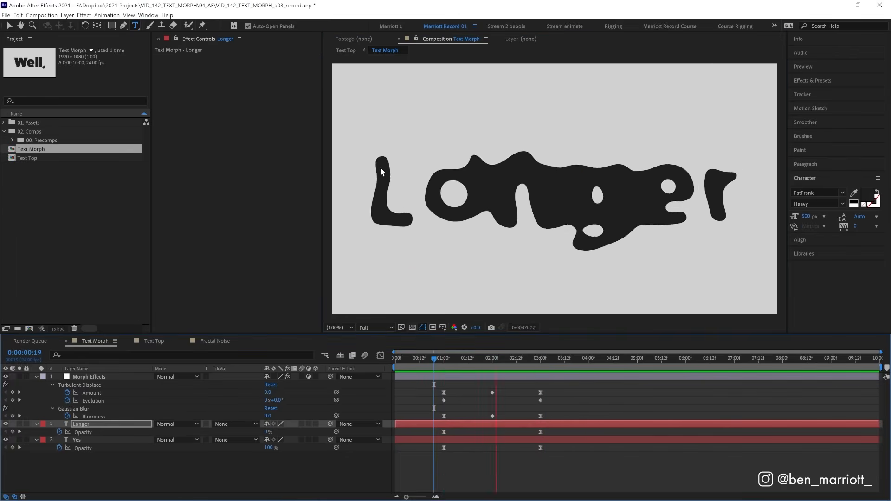
{"action": "left_click", "coordinate": [494, 359]}
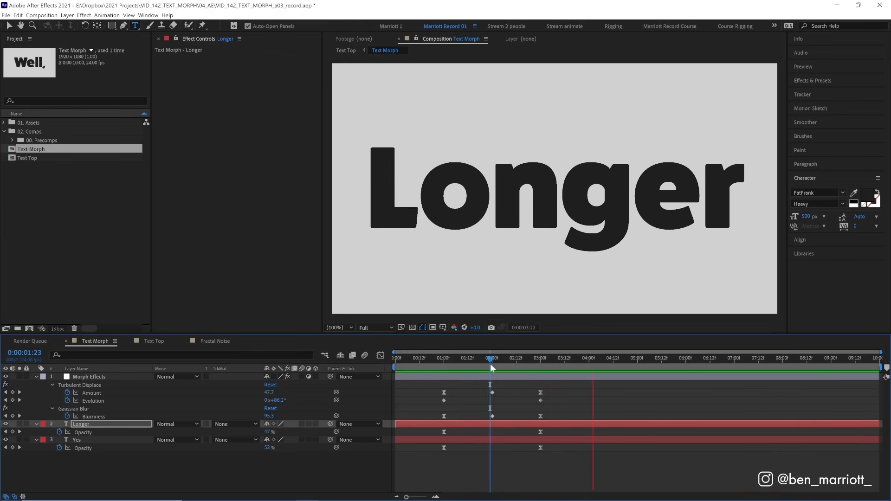
{"action": "left_click", "coordinate": [536, 359]}
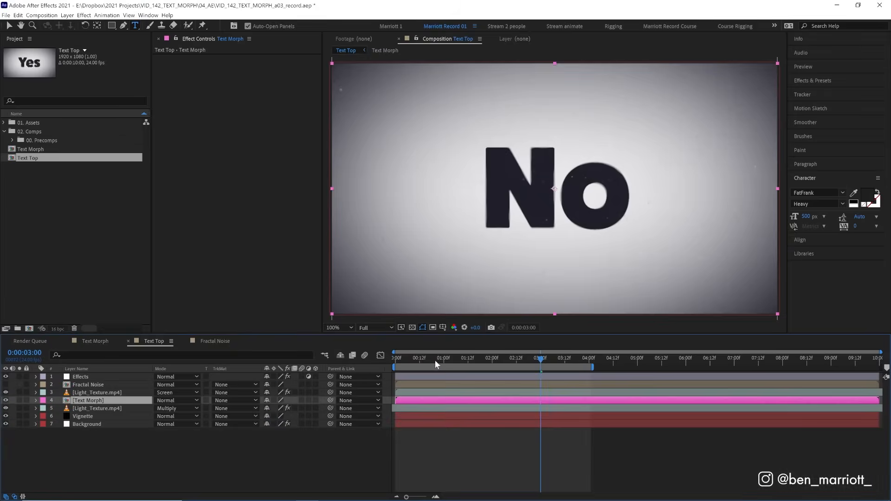
- Play the Text Top comp from the start, then hide the layers above the background
{"action": "left_click", "coordinate": [397, 358]}
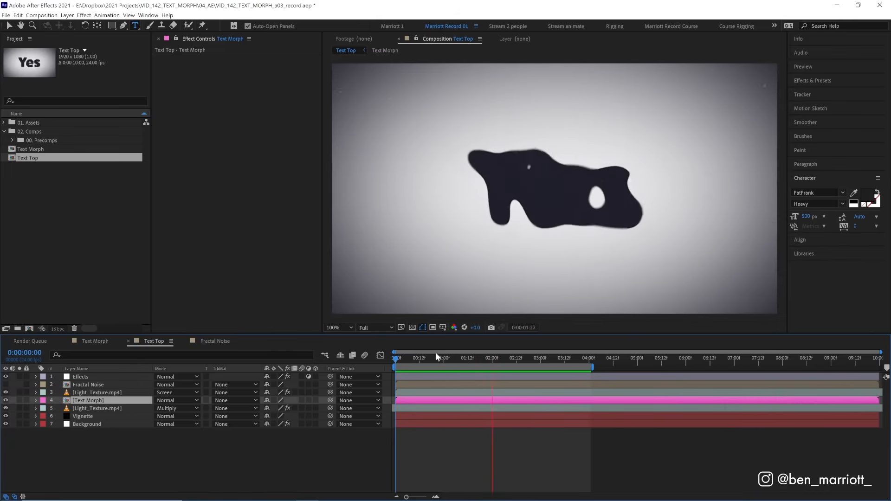
{"action": "left_click", "coordinate": [396, 358]}
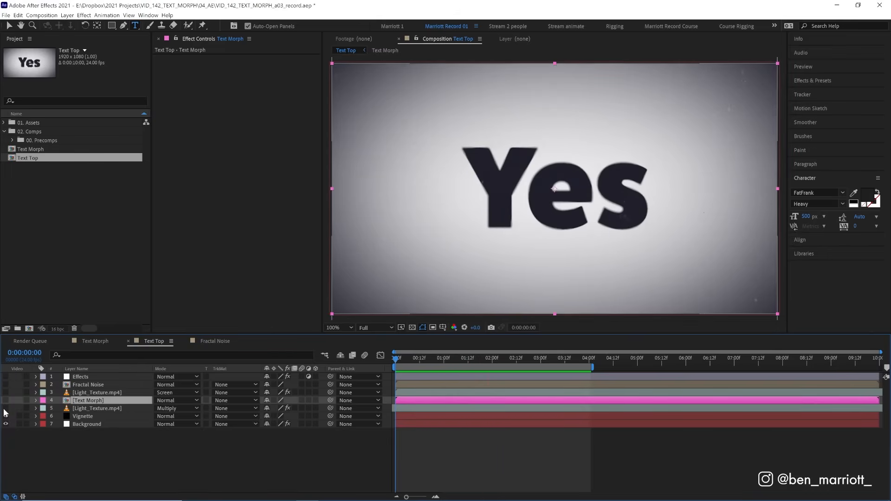
- Inspect the Background fill, Vignette mask feather and Light_Texture layer effects one by one
{"action": "left_click", "coordinate": [87, 425]}
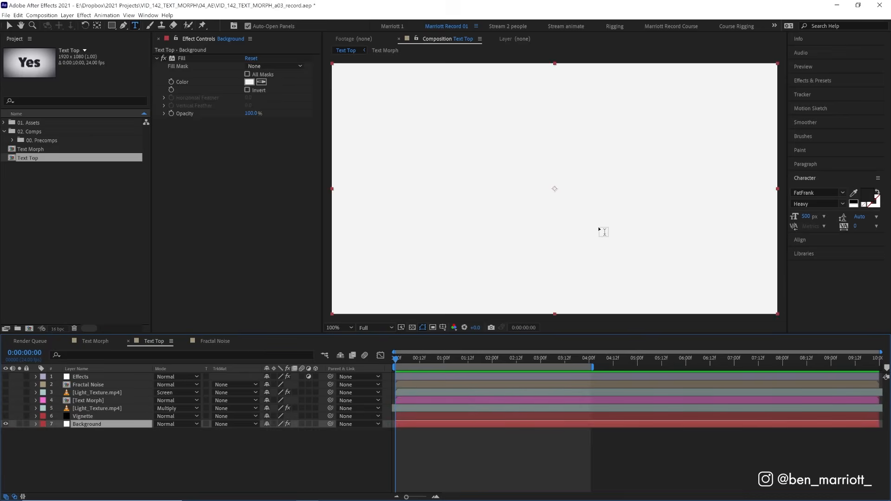
{"action": "left_click", "coordinate": [5, 416]}
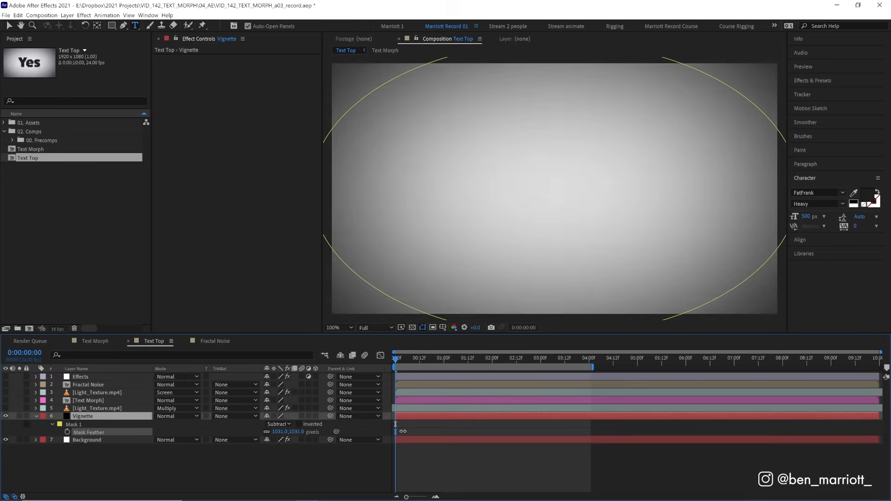
{"action": "left_click", "coordinate": [96, 408]}
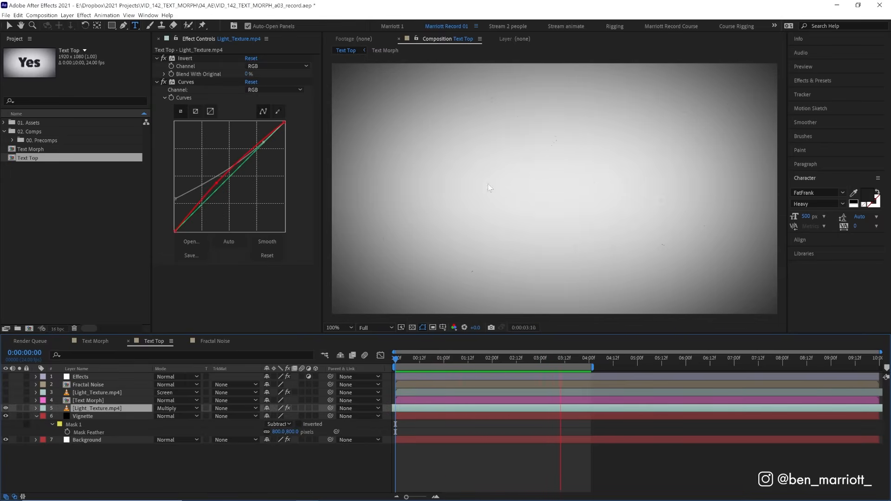
{"action": "left_click", "coordinate": [462, 358]}
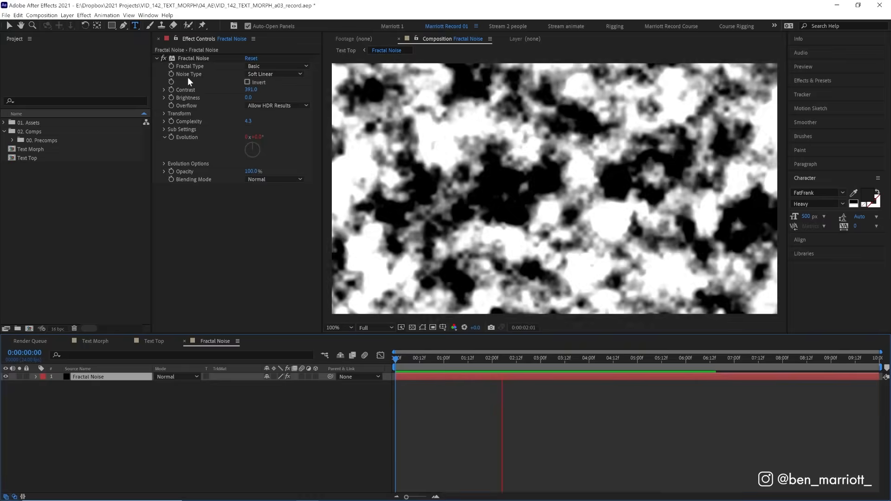
- Return to the Text Top comp and select the Effects adjustment layer
{"action": "left_click", "coordinate": [153, 341]}
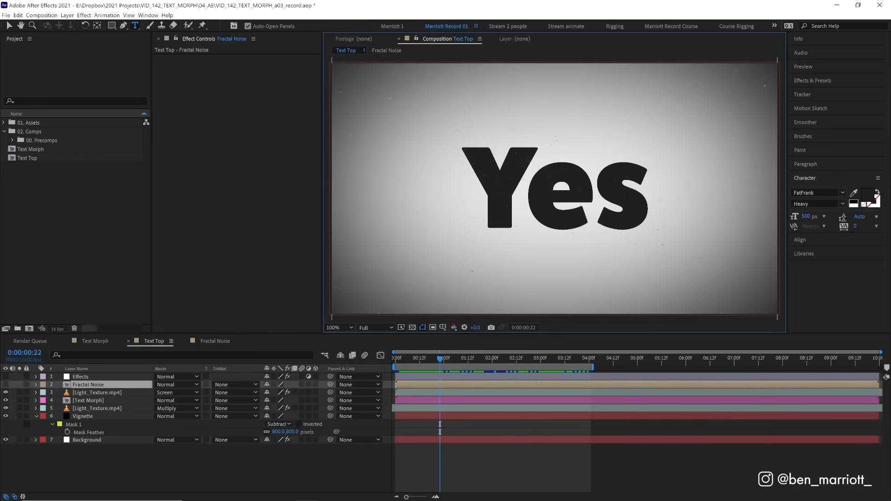
{"action": "left_click", "coordinate": [6, 376]}
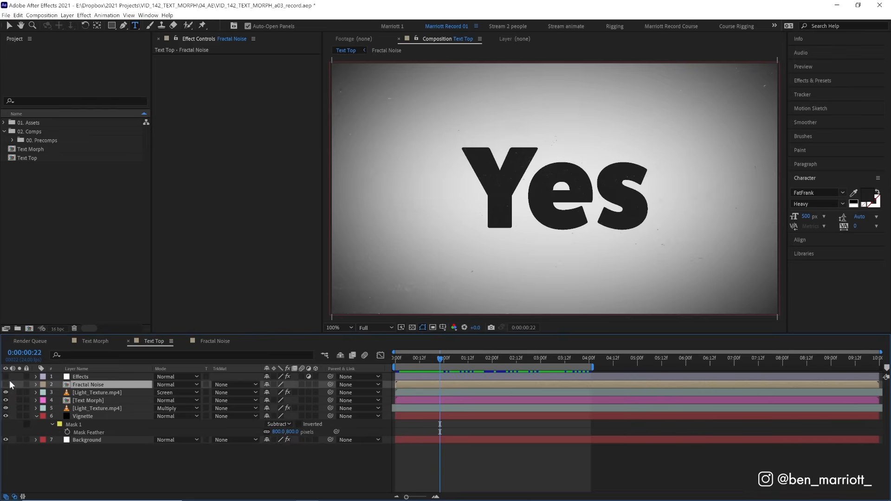
{"action": "left_click", "coordinate": [80, 376]}
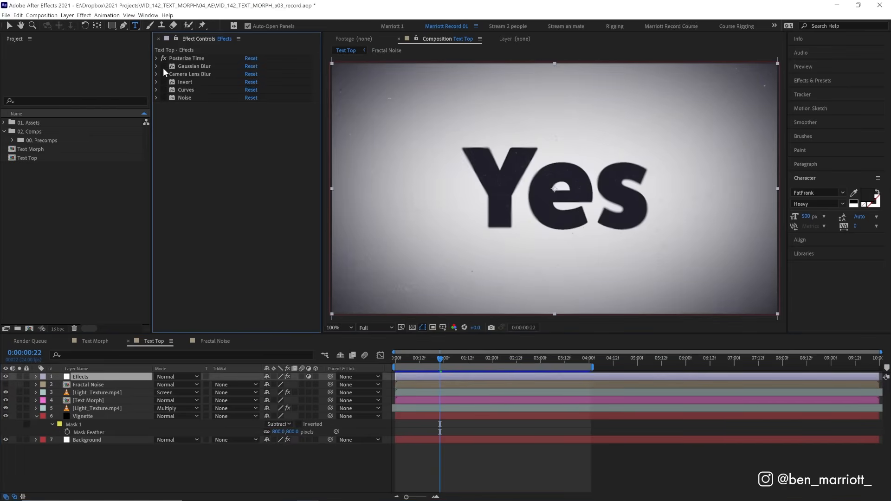
- Reveal the Effects layer's Posterize Time (12 fps) and Gaussian Blur (4.0) settings
{"action": "left_click", "coordinate": [156, 58]}
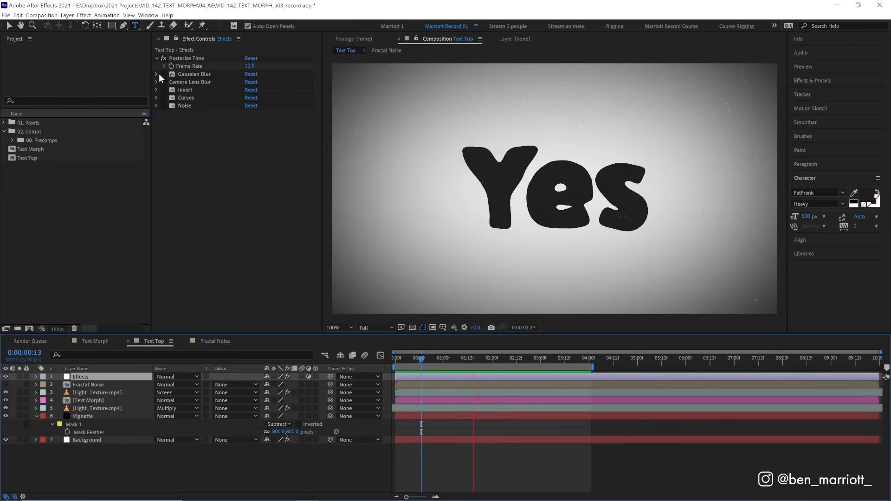
{"action": "left_click", "coordinate": [156, 74]}
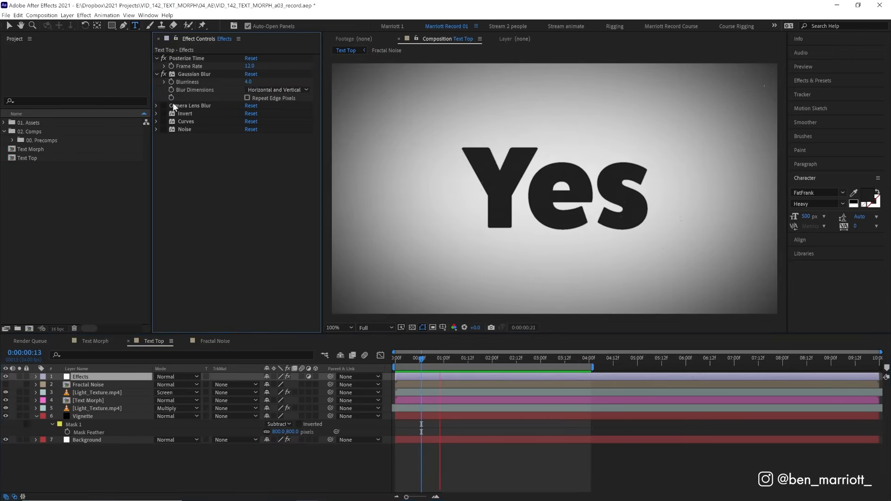
{"action": "left_click", "coordinate": [156, 105]}
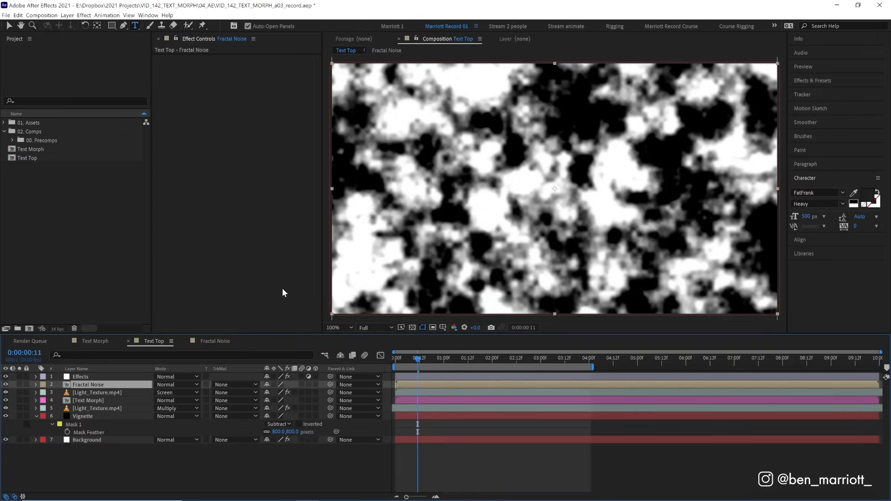
- Show Camera Lens Blur using the Fractal Noise layer as its blur map
{"action": "left_click", "coordinate": [424, 359]}
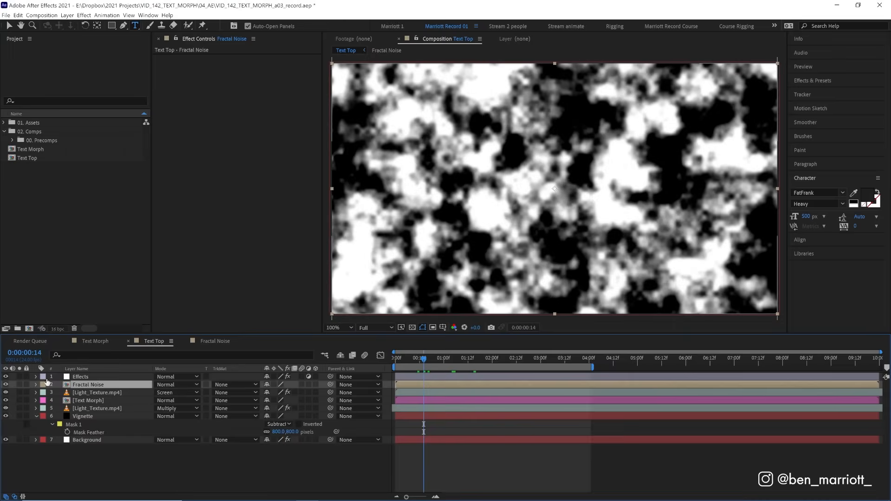
{"action": "left_click", "coordinate": [80, 377]}
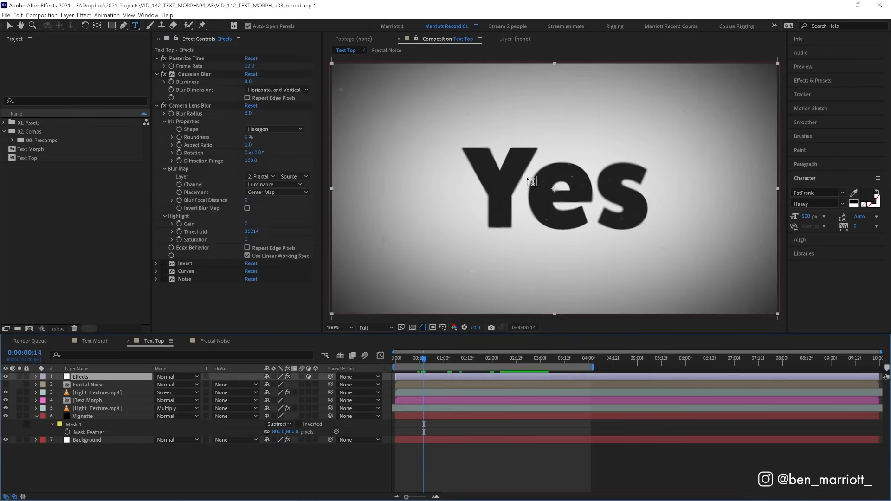
{"action": "mouse_move", "coordinate": [552, 158]}
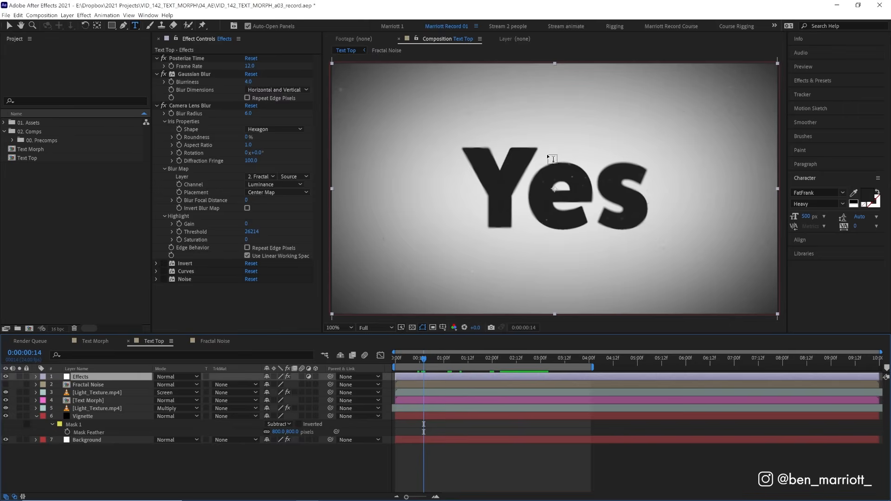
{"action": "mouse_move", "coordinate": [547, 210]}
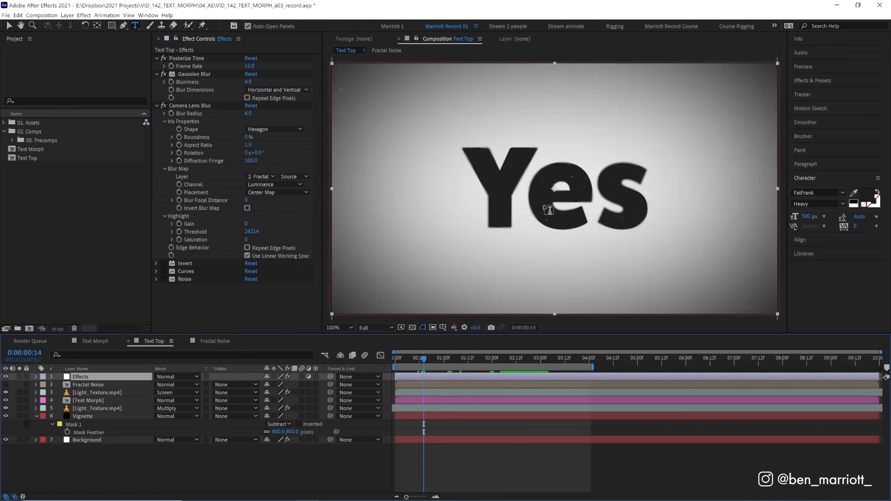
{"action": "mouse_move", "coordinate": [562, 198]}
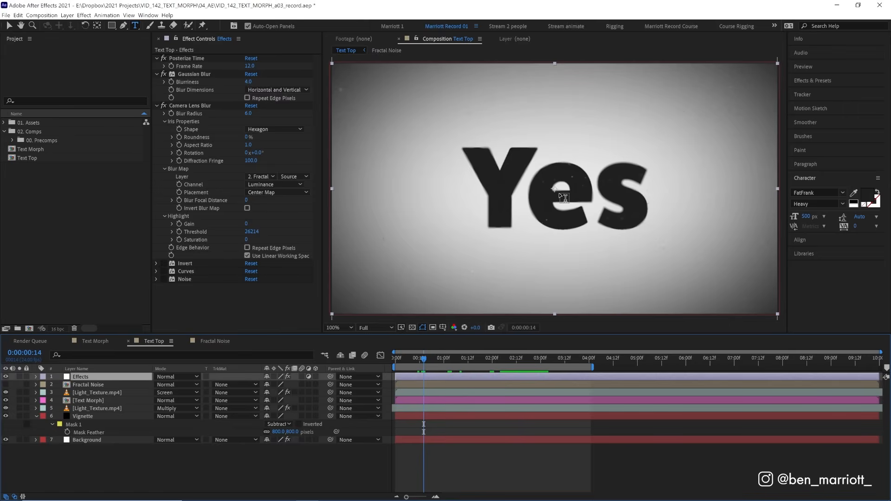
{"action": "mouse_move", "coordinate": [486, 164]}
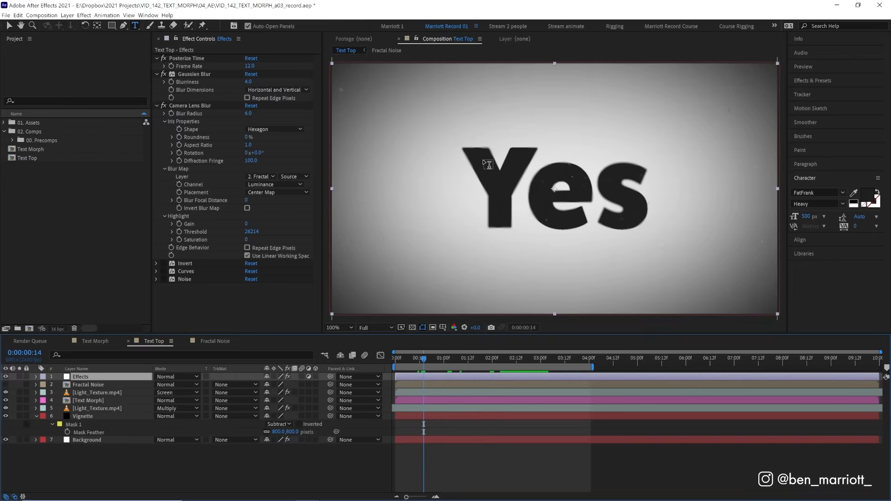
{"action": "mouse_move", "coordinate": [505, 159]}
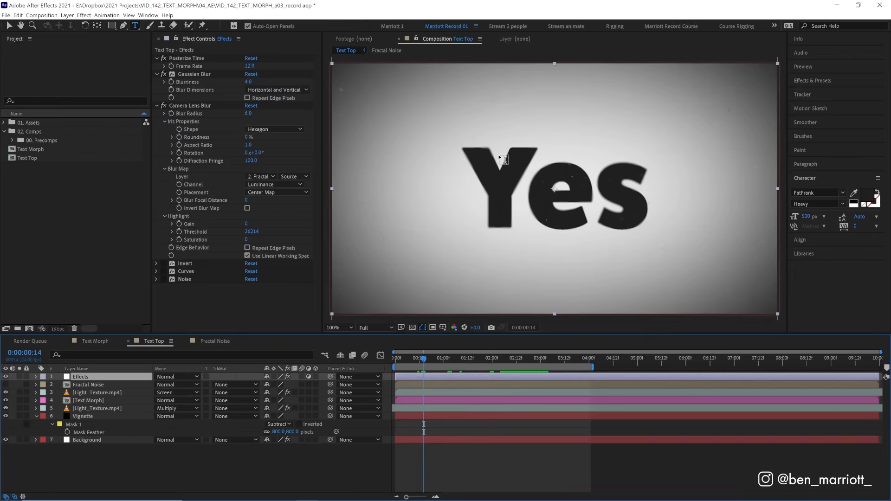
{"action": "mouse_move", "coordinate": [466, 166]}
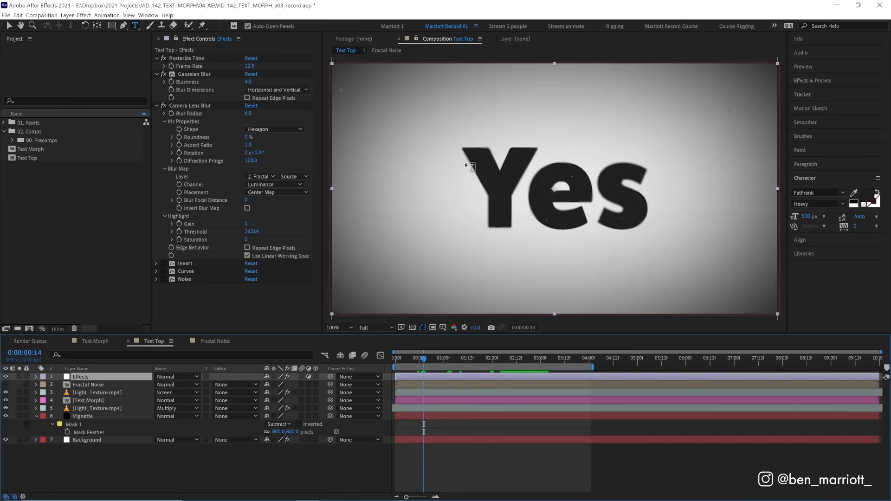
{"action": "mouse_move", "coordinate": [502, 135]}
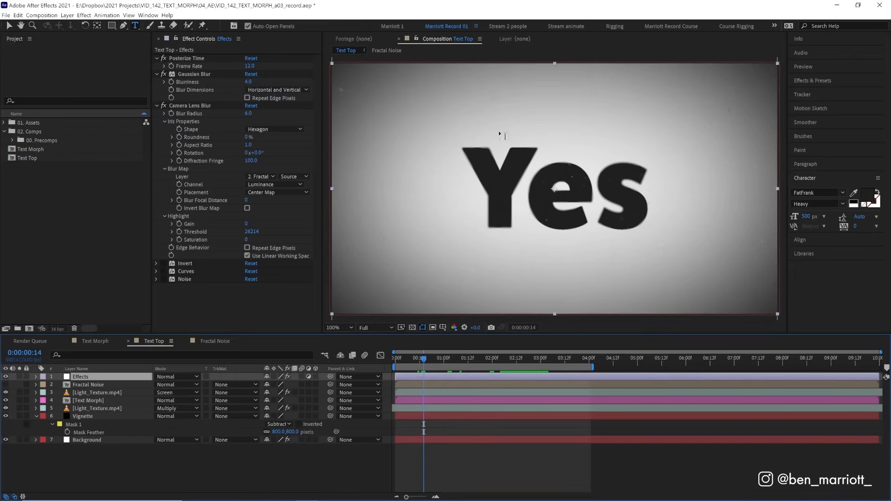
{"action": "mouse_move", "coordinate": [514, 236]}
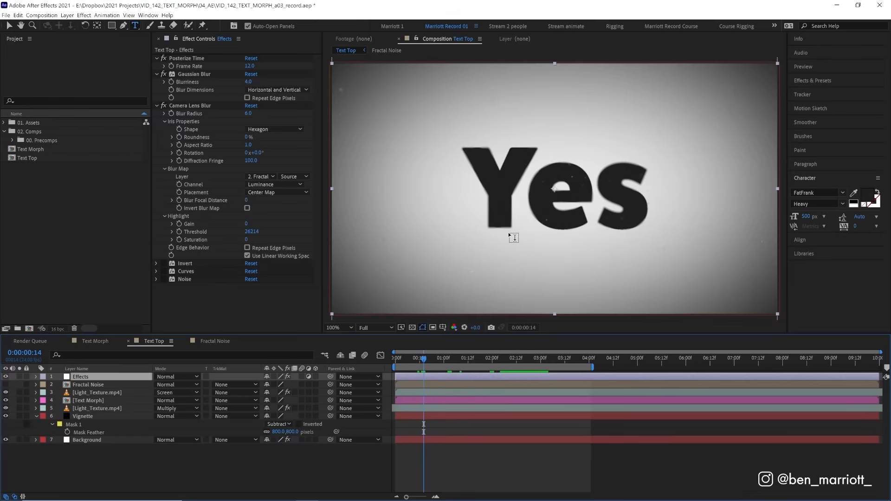
{"action": "mouse_move", "coordinate": [514, 126]}
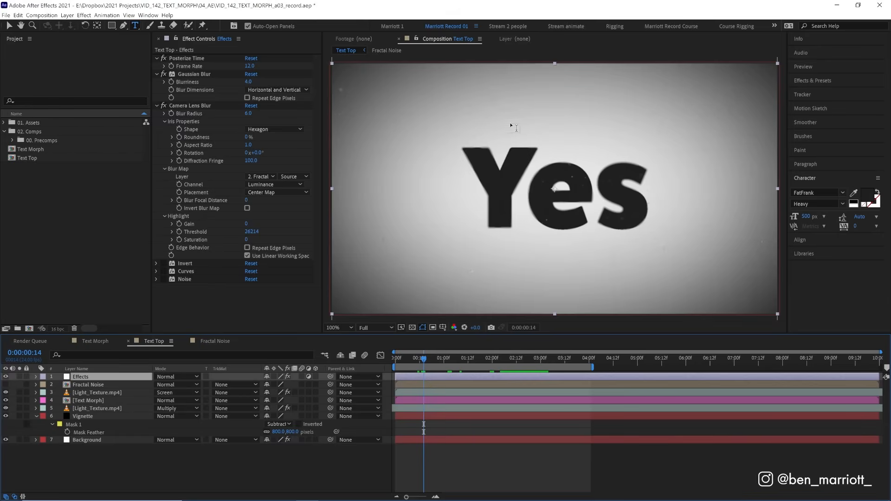
{"action": "mouse_move", "coordinate": [545, 189]}
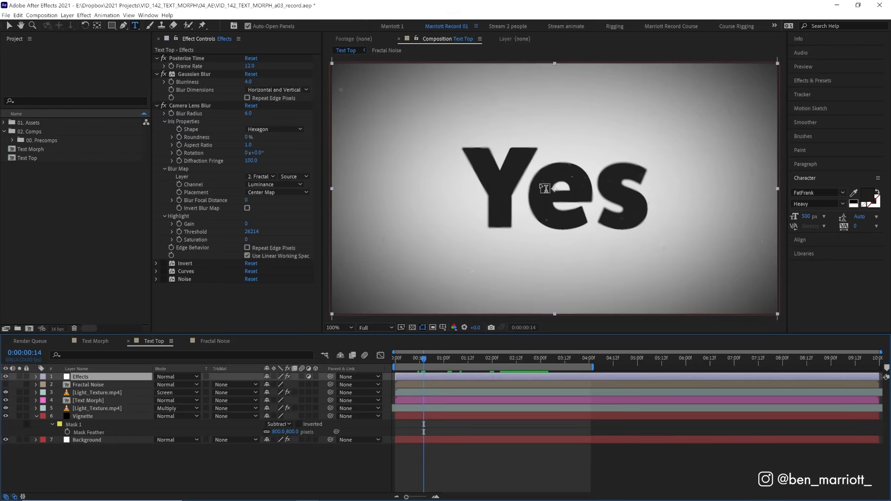
- Reveal Curves and 6.0% Noise settings, then preview the Yes-to-No morph
{"action": "left_click", "coordinate": [163, 263]}
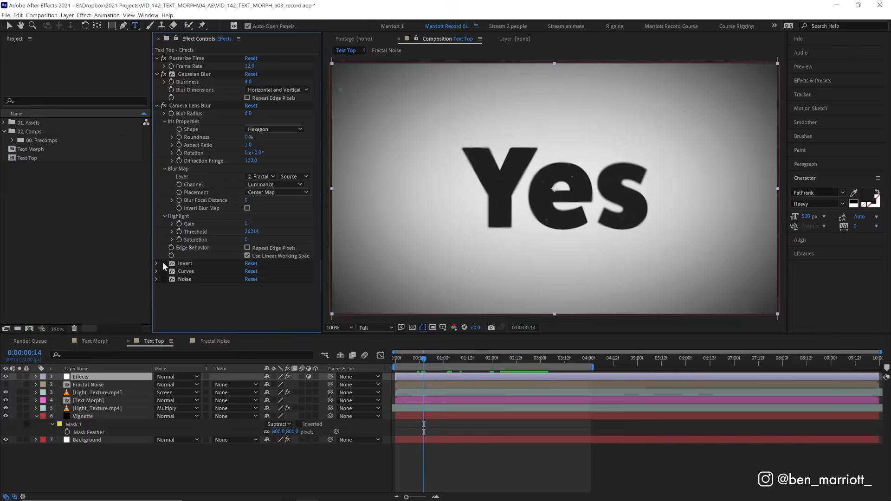
{"action": "mouse_move", "coordinate": [247, 224]}
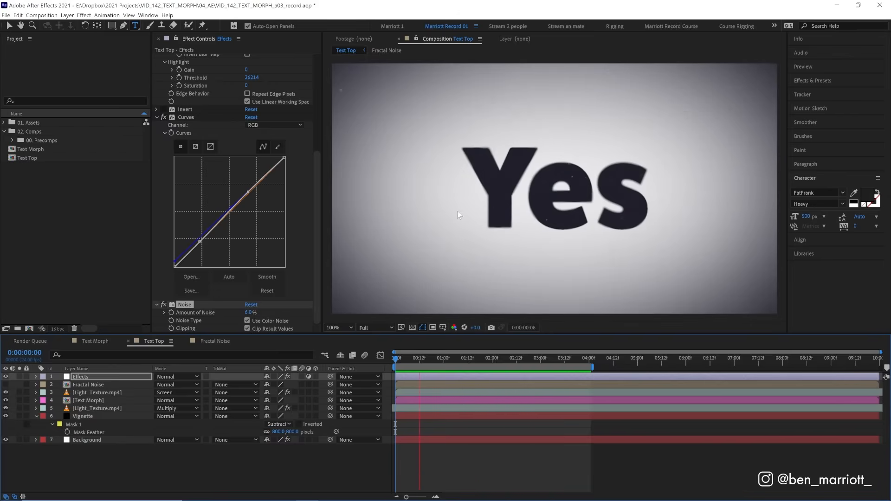
{"action": "left_click", "coordinate": [517, 359]}
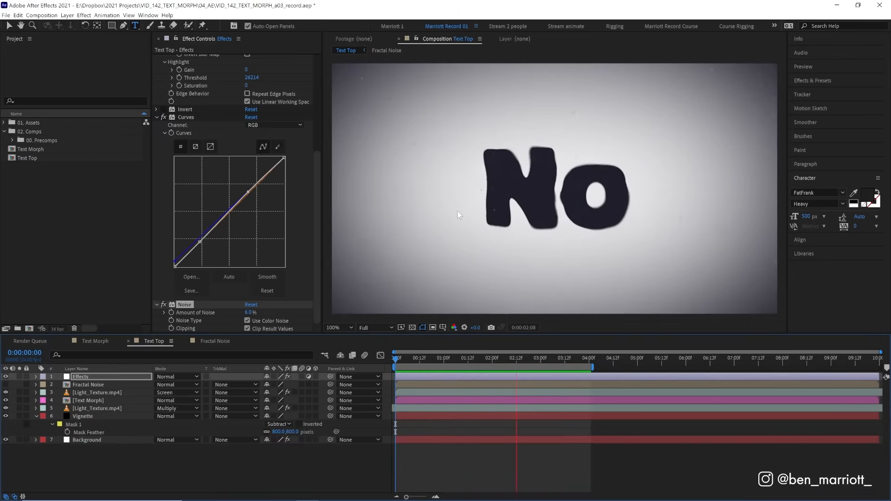